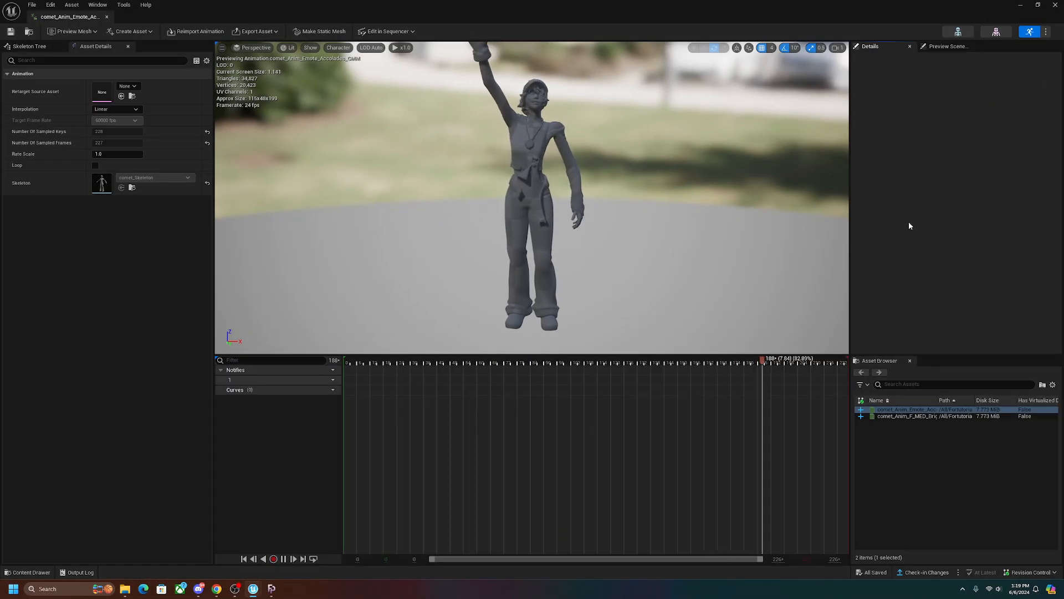
- Browse the Assets grid and the Cosmetics category list, then minimize the porter to reveal the Discord download channel
click(363, 360)
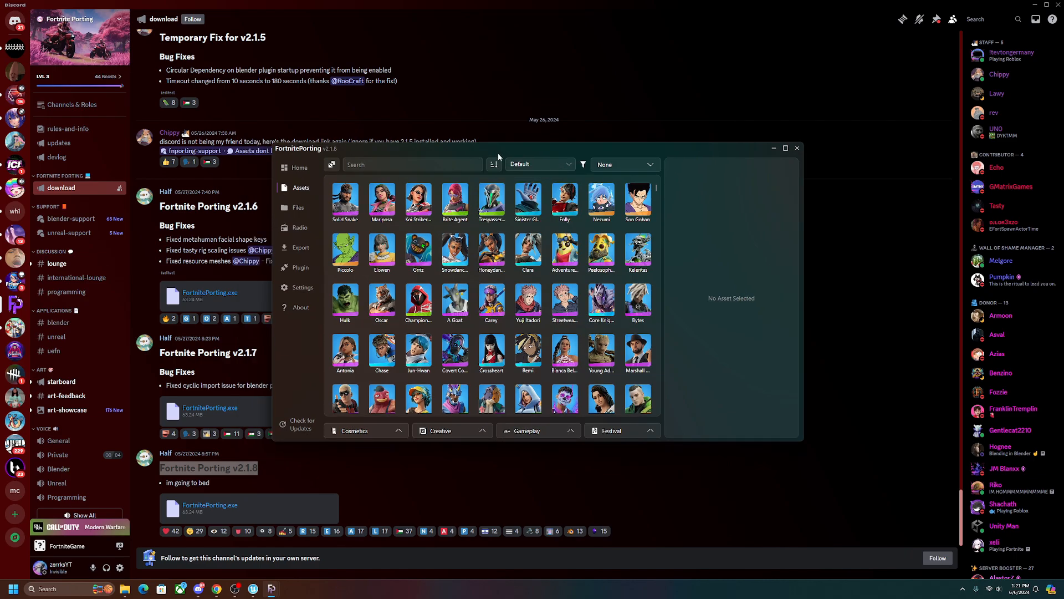
scroll(down, 3)
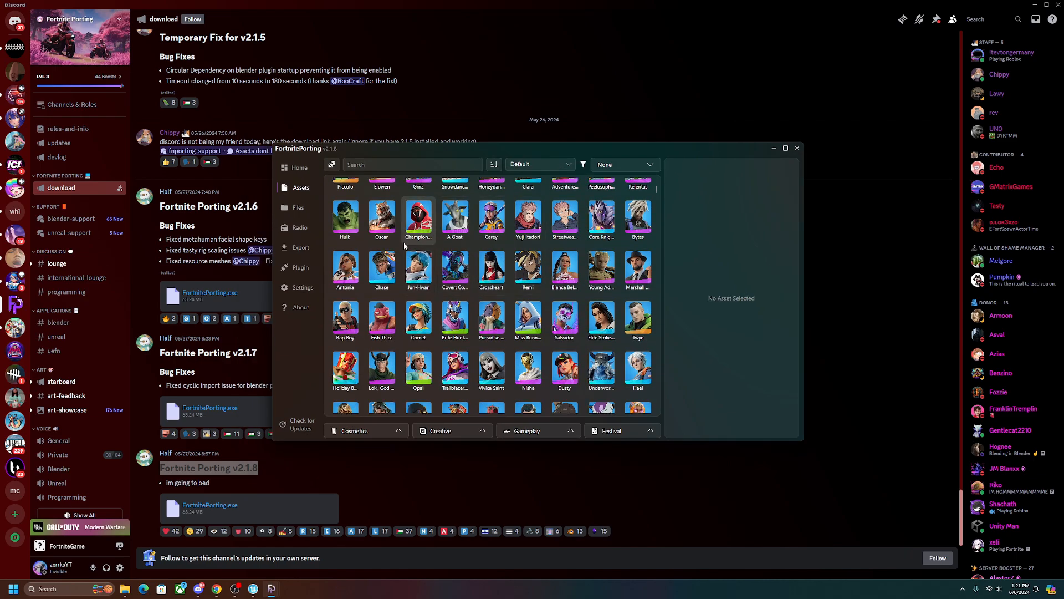
click(354, 430)
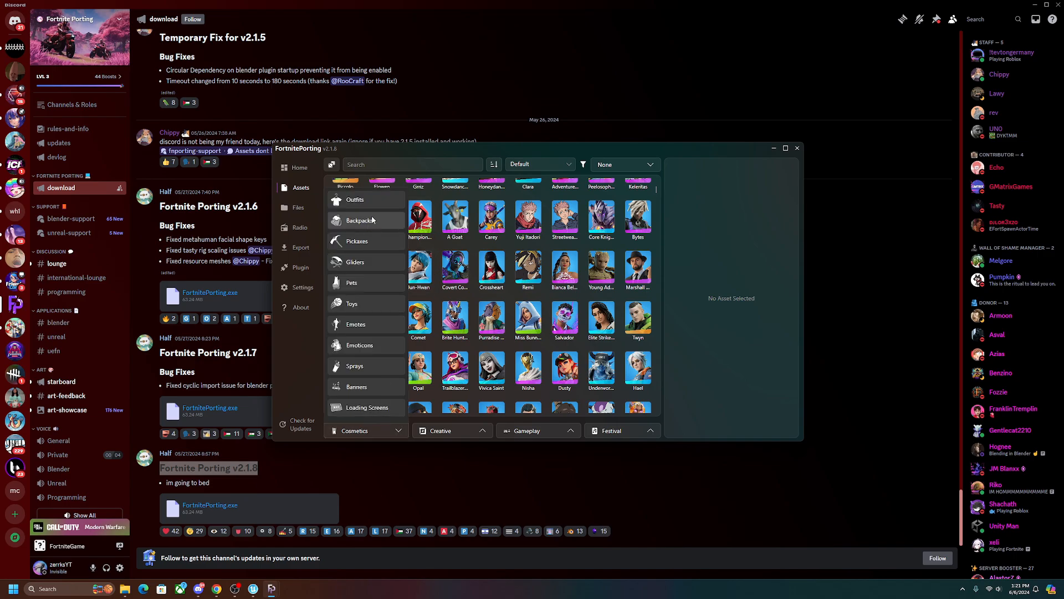
mouse_move(356, 344)
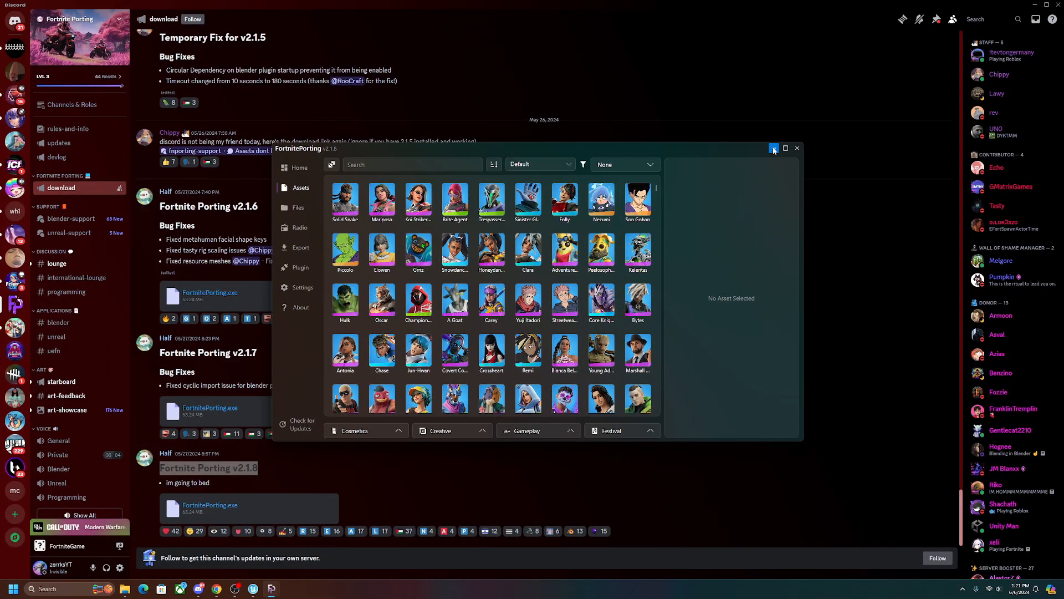
click(773, 149)
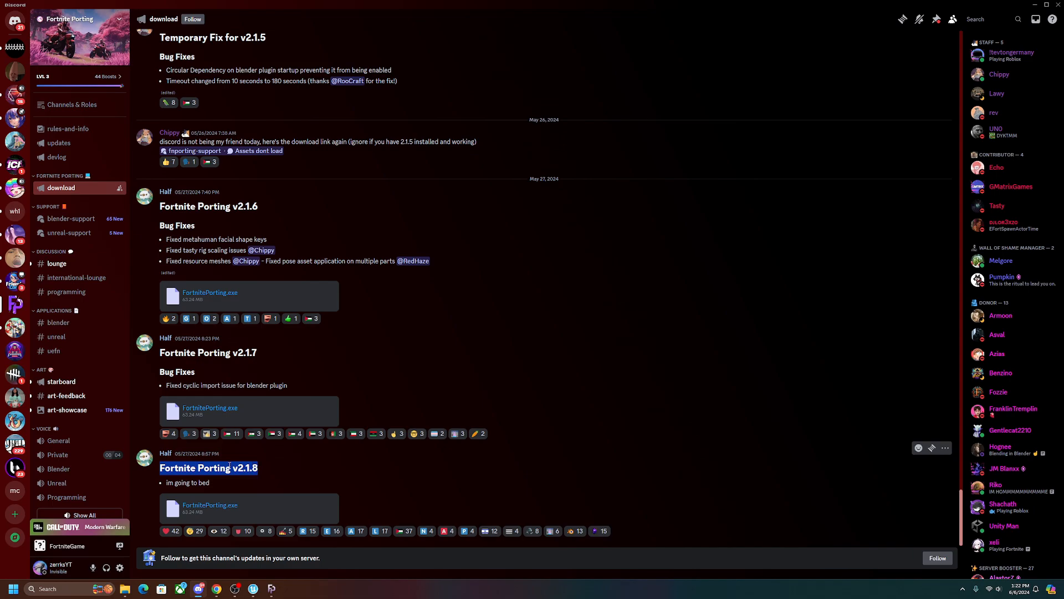
mouse_move(255, 478)
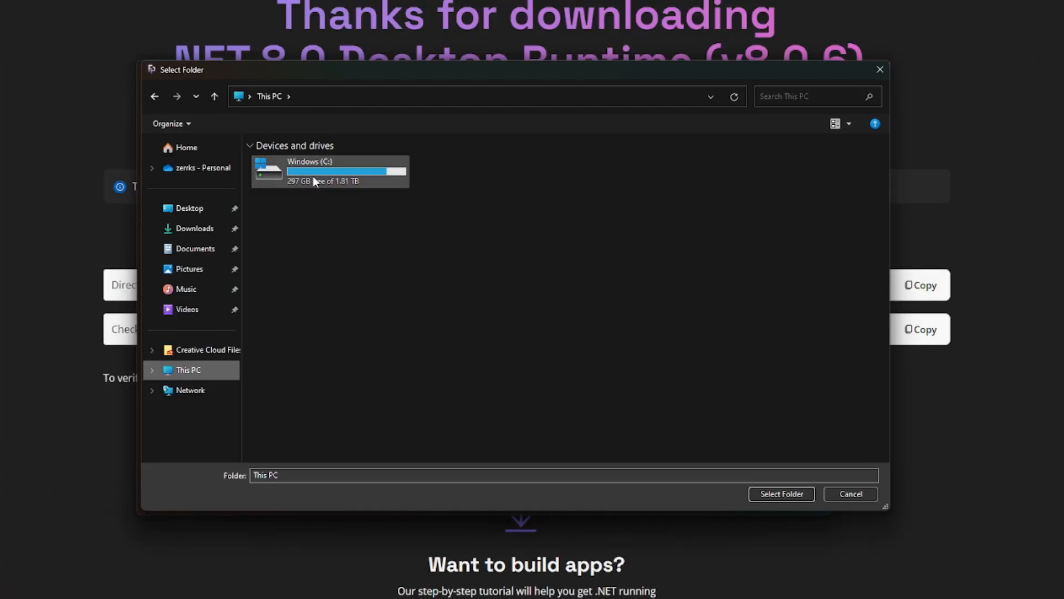
- Choose C:/Program Files/Epic Games/Fortnite/FortniteGame as the archive path folder
double_click(313, 170)
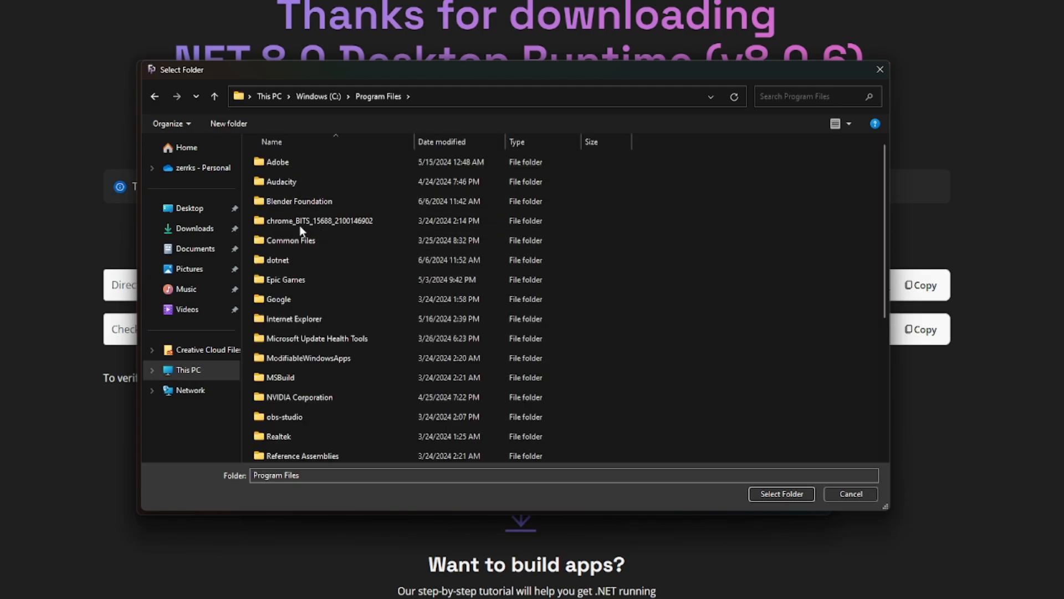
click(285, 279)
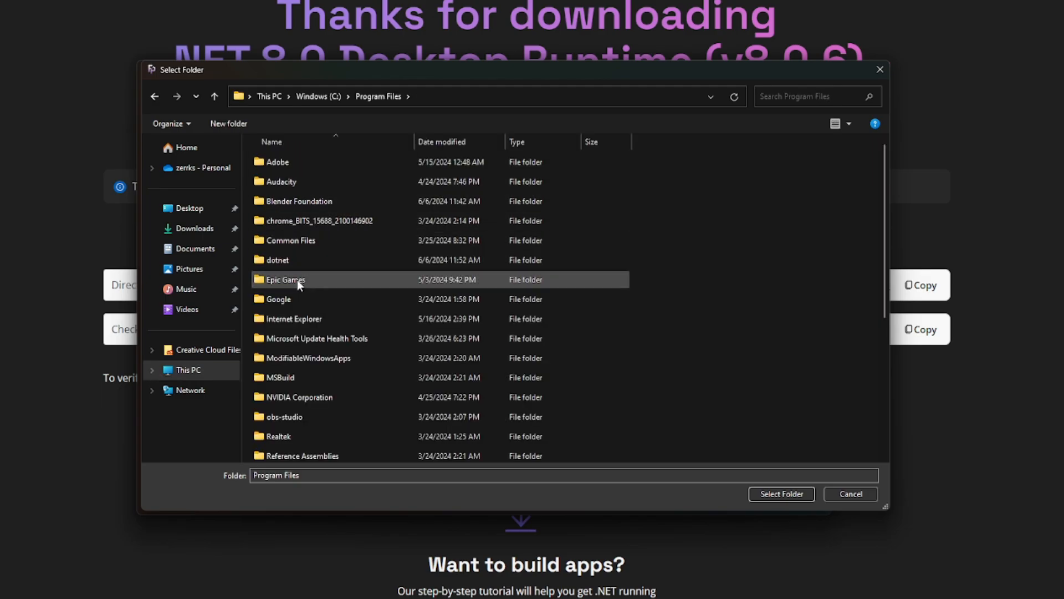
double_click(285, 279)
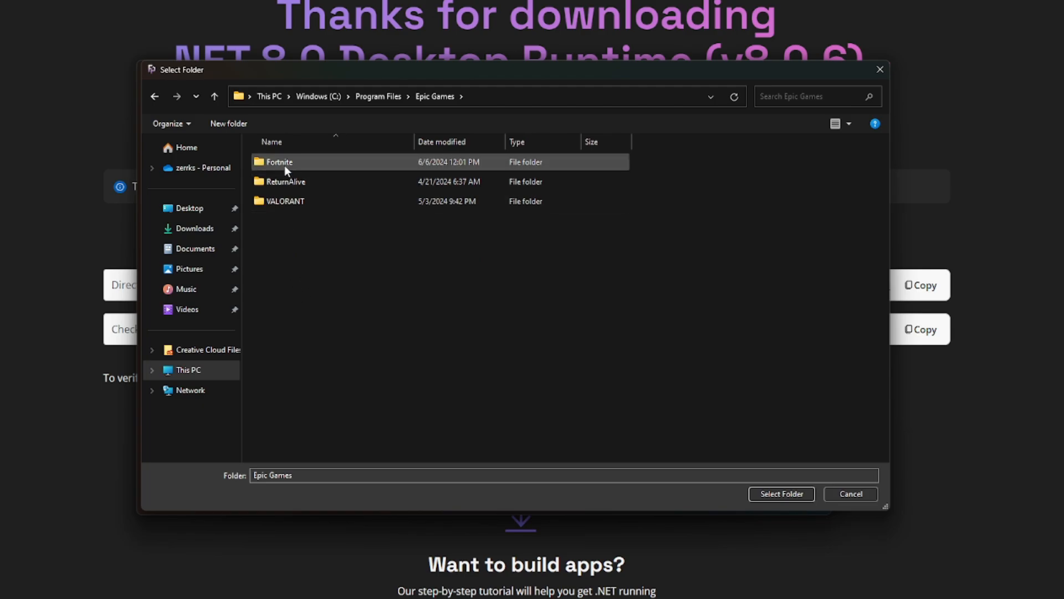
double_click(278, 161)
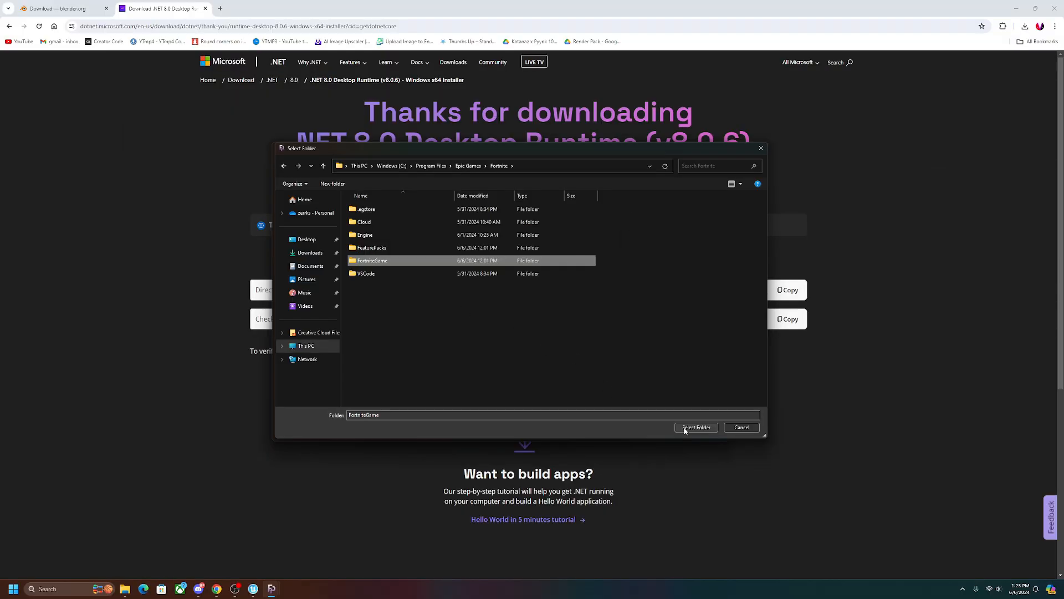
click(695, 426)
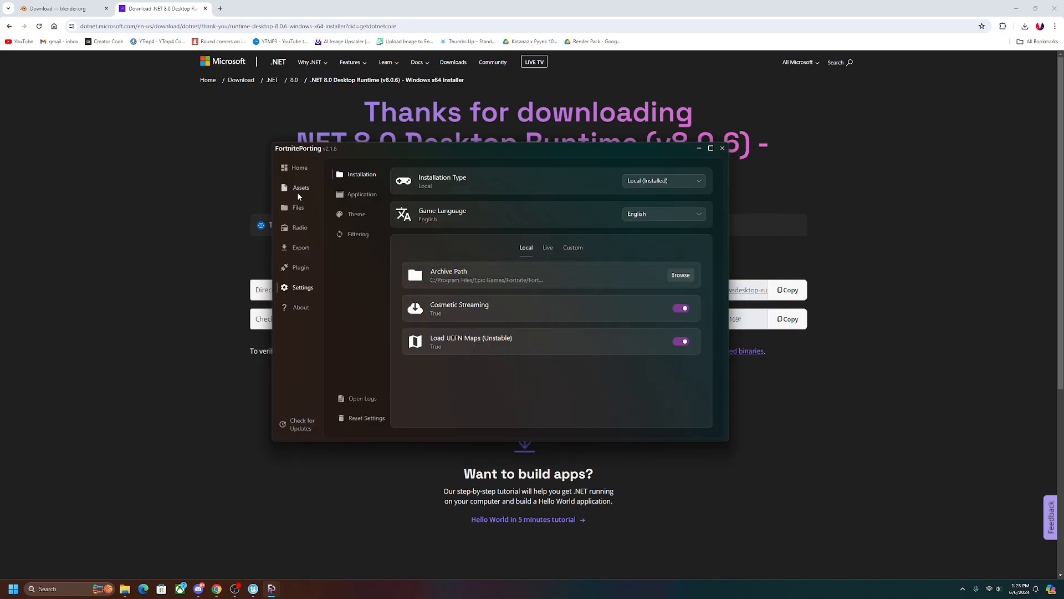
- Return to the Assets section showing the cosmetic outfits grid
click(300, 187)
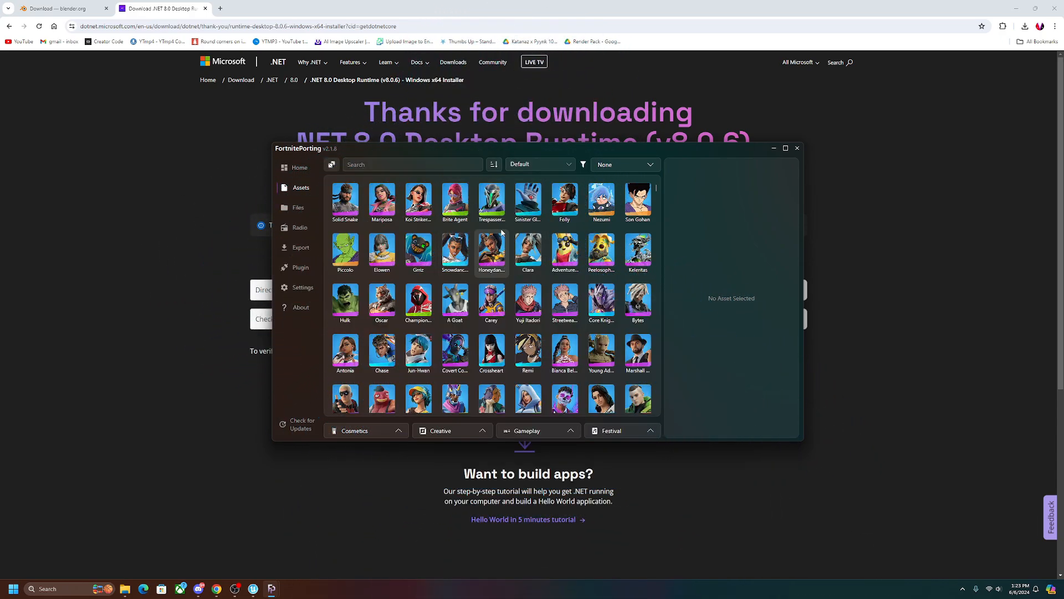
- Show the blender.org download tab offering Blender 4.1.1 for Windows
click(61, 8)
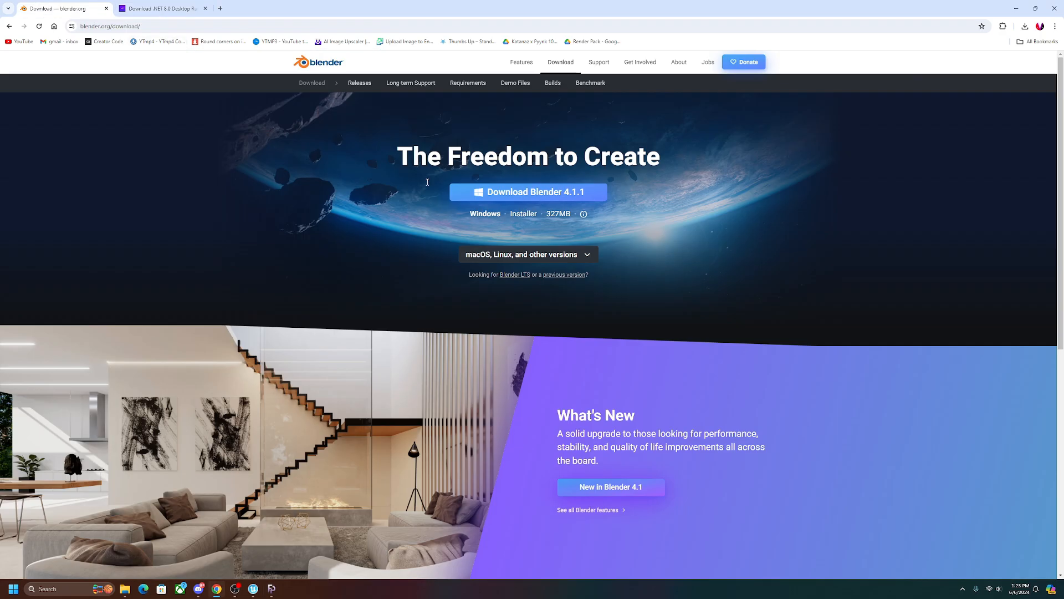
mouse_move(445, 223)
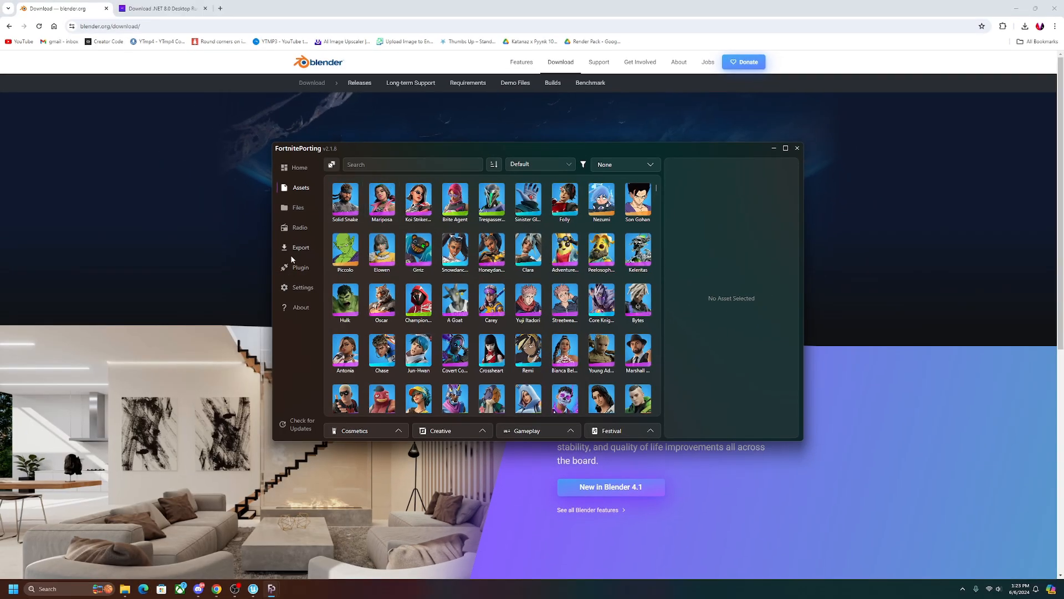
- Show the Plugin section with its empty Blender Installations list
click(300, 267)
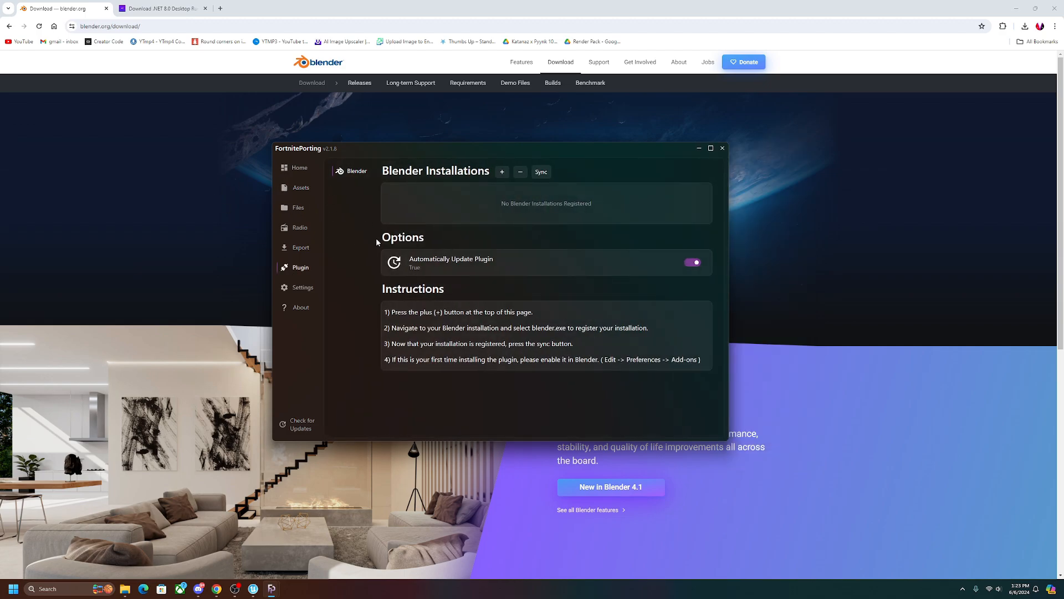
mouse_move(422, 183)
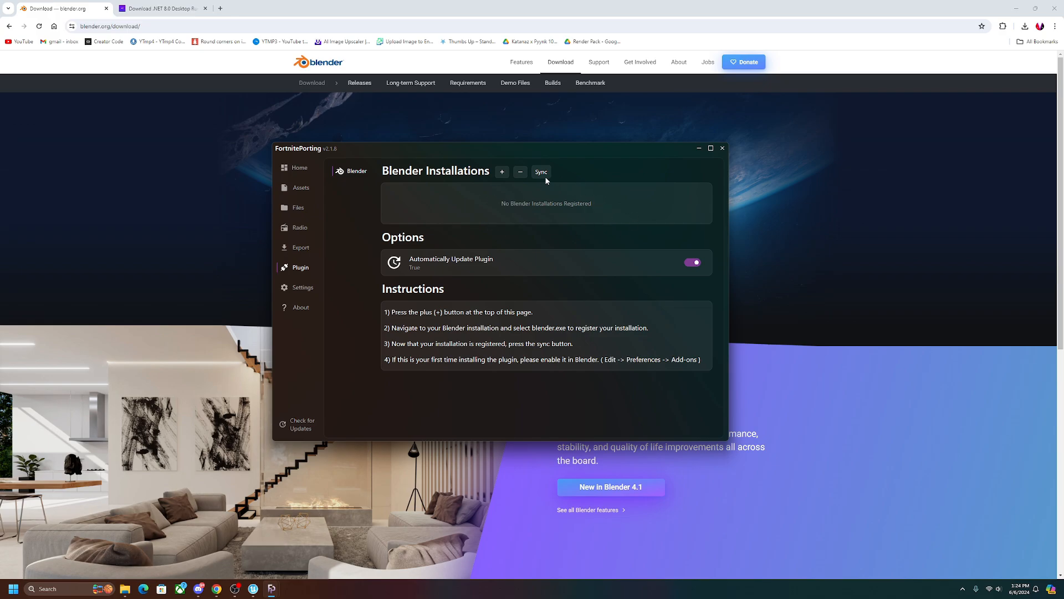
mouse_move(533, 205)
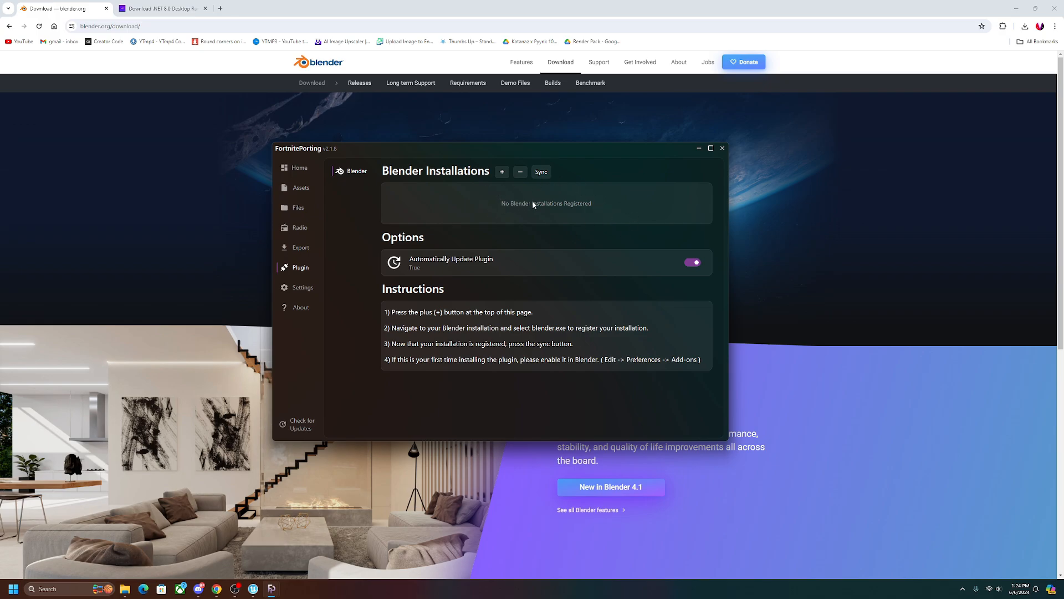
mouse_move(593, 203)
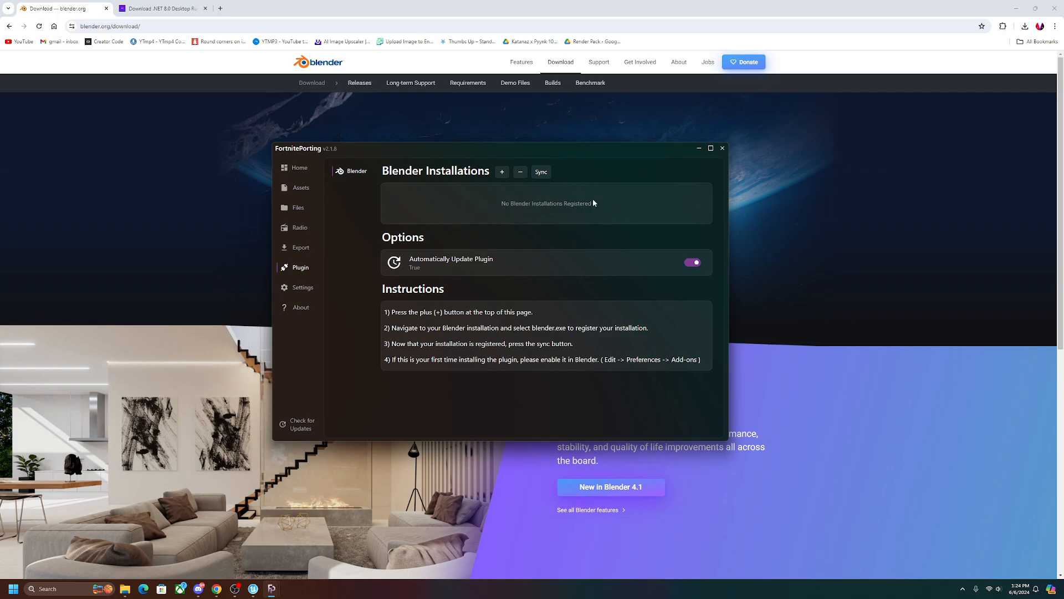
- Add a Blender installation, browsing to C:/Program Files/Blender Foundation/Blender 4.1 and choosing blender.exe
click(501, 172)
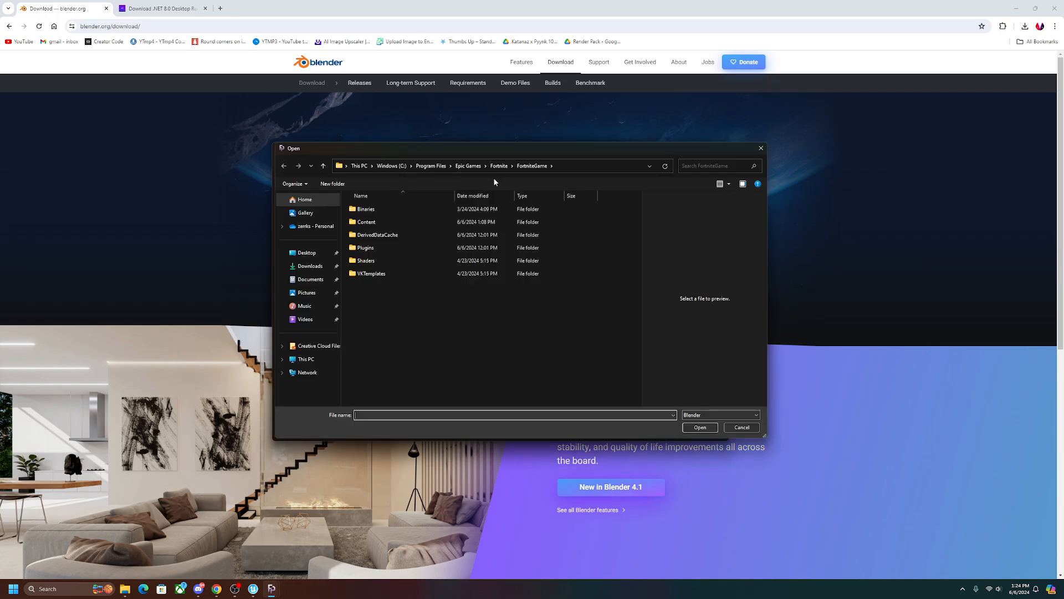
click(366, 222)
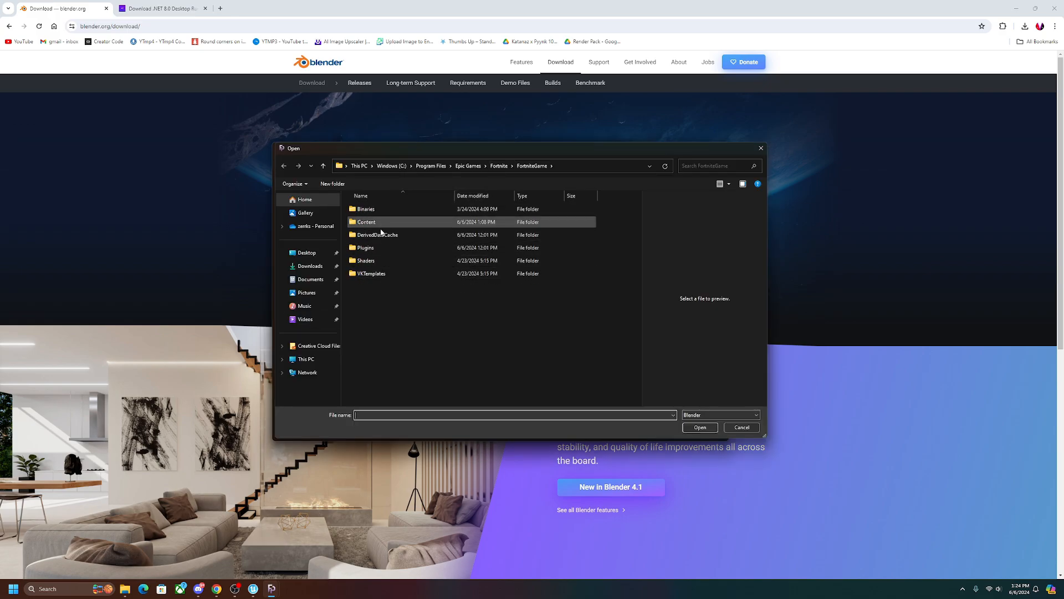
click(306, 358)
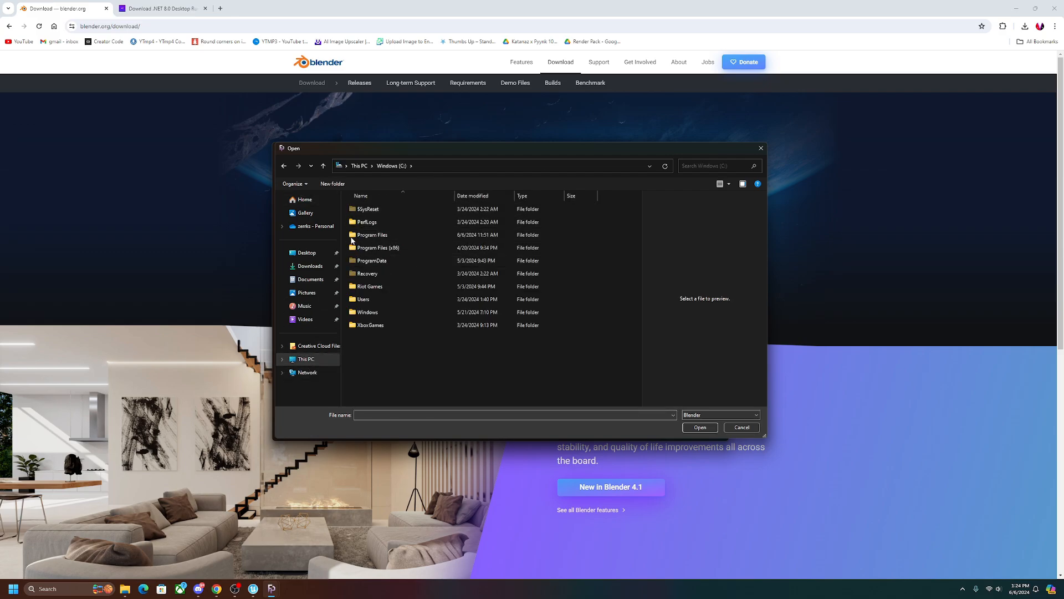
click(372, 235)
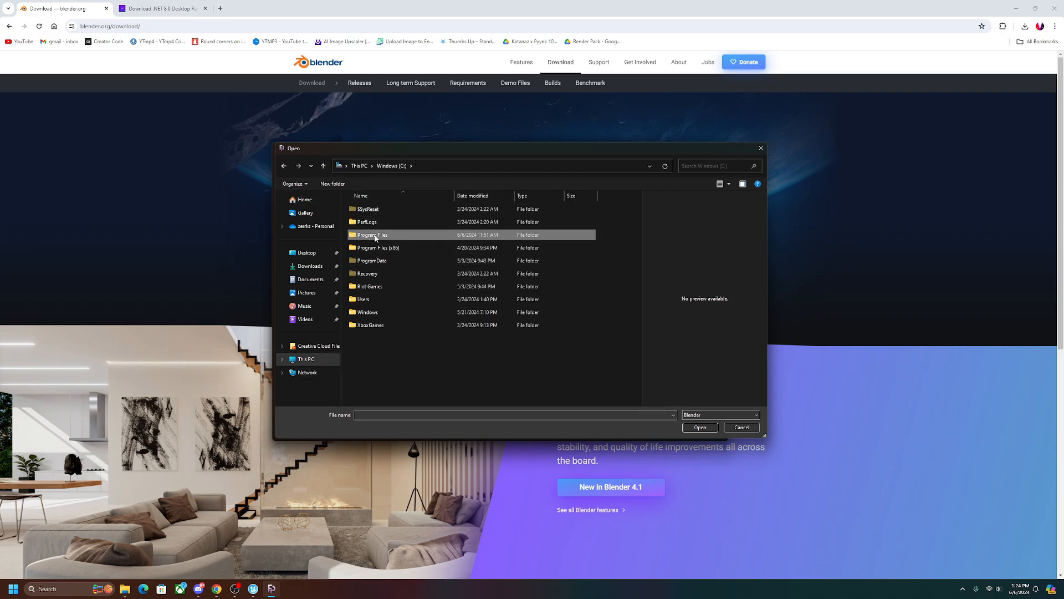
double_click(373, 233)
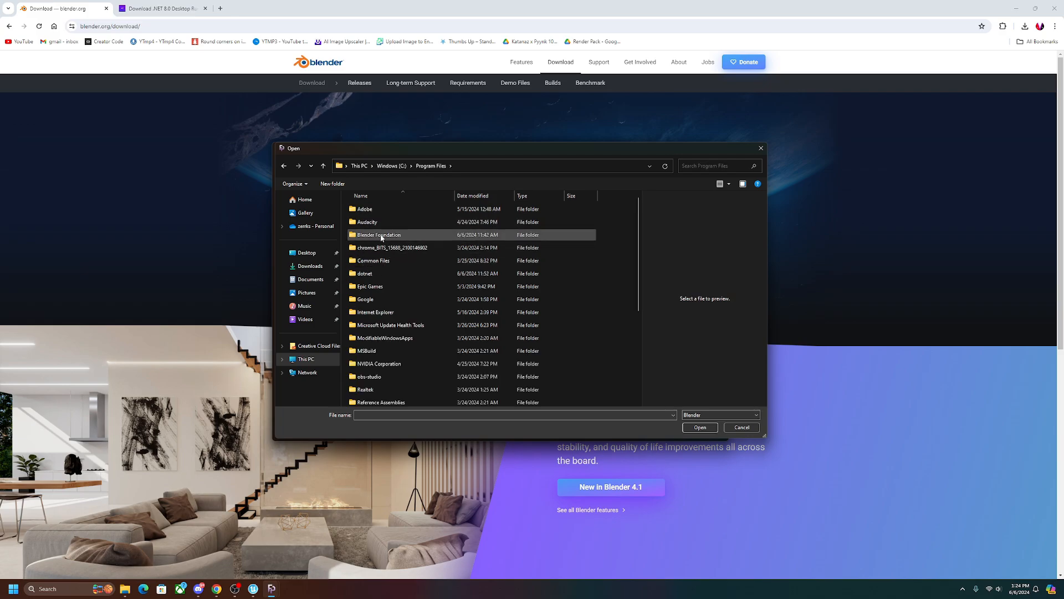
click(379, 234)
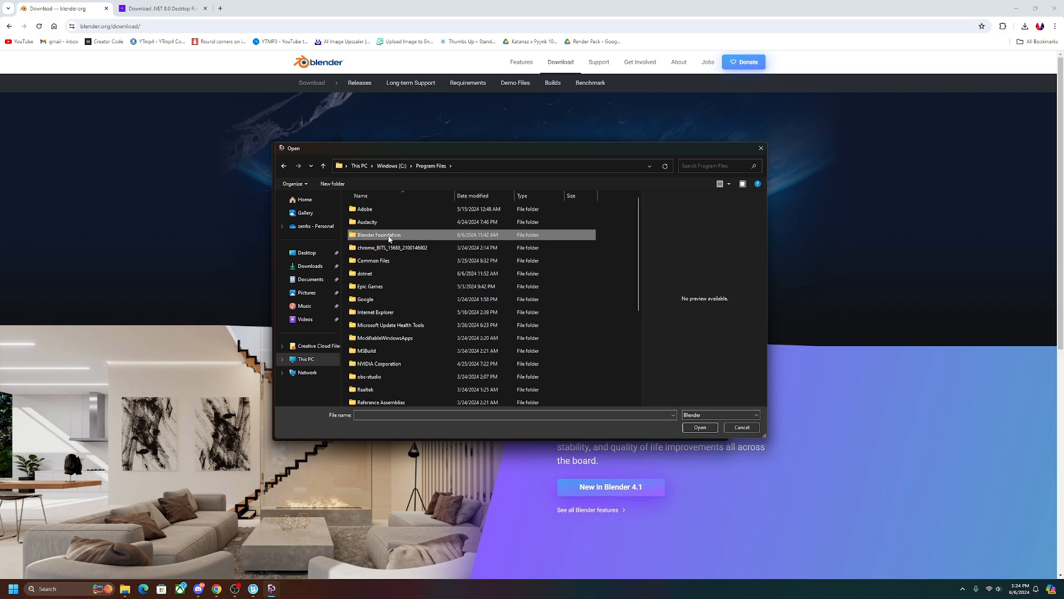
double_click(379, 234)
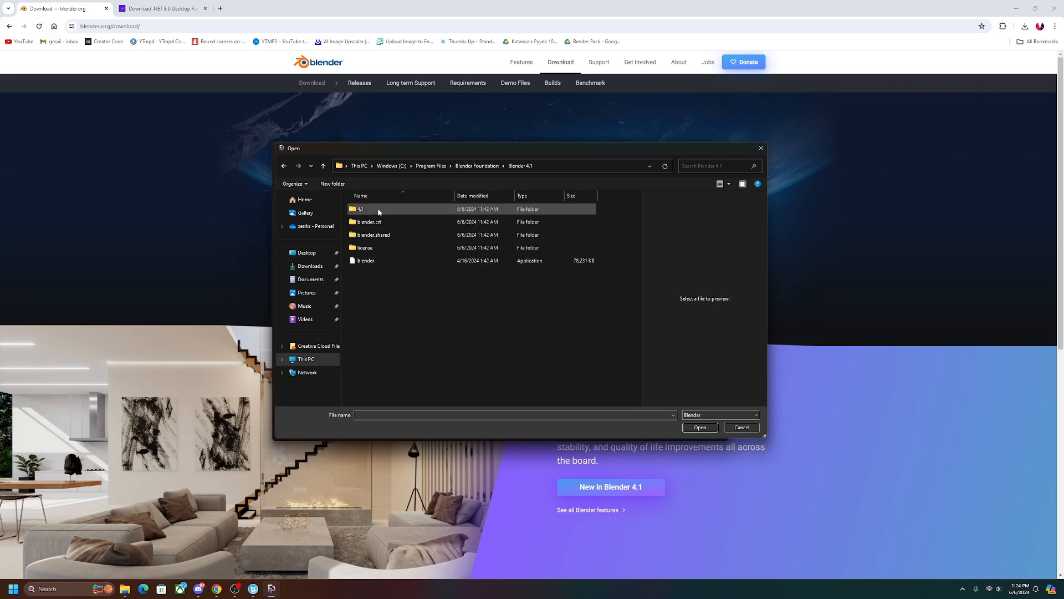
click(365, 260)
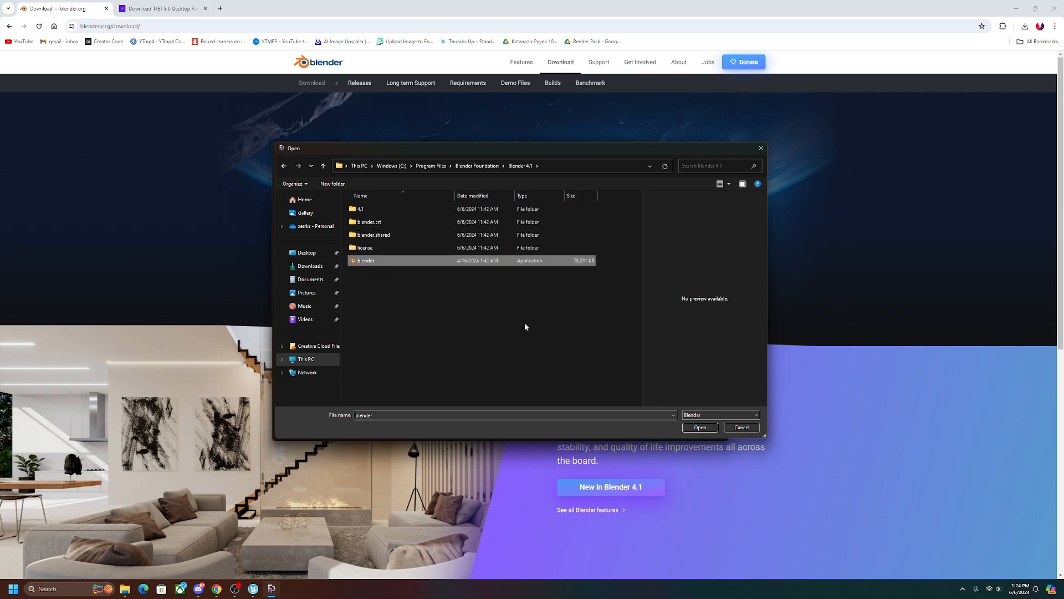
- Sync the plugin (v2.1.8) into Blender 4.1 and dismiss the Sync Successful notice
click(699, 426)
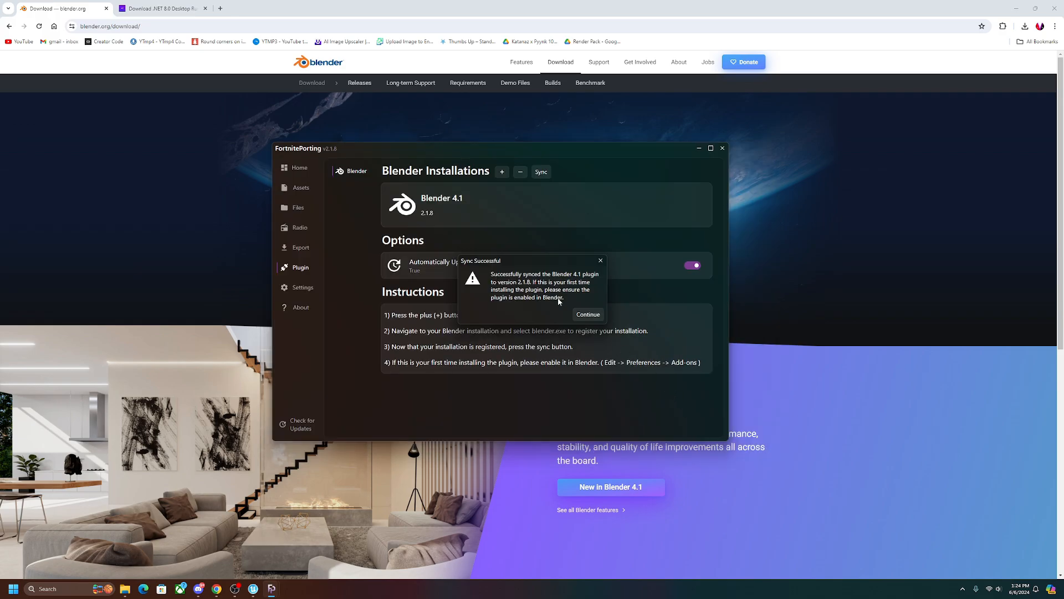
mouse_move(594, 281)
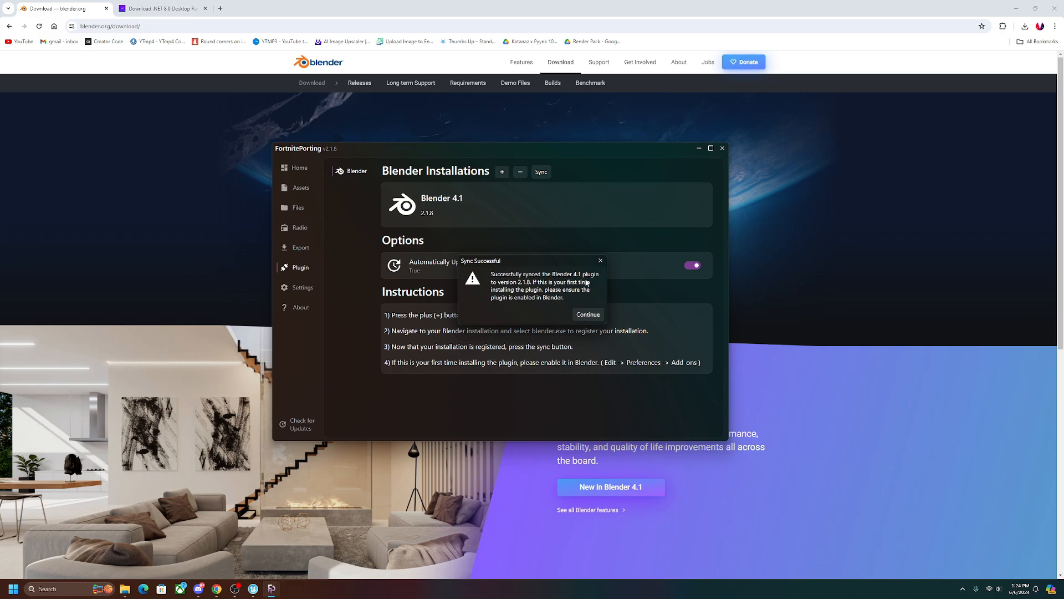
click(587, 314)
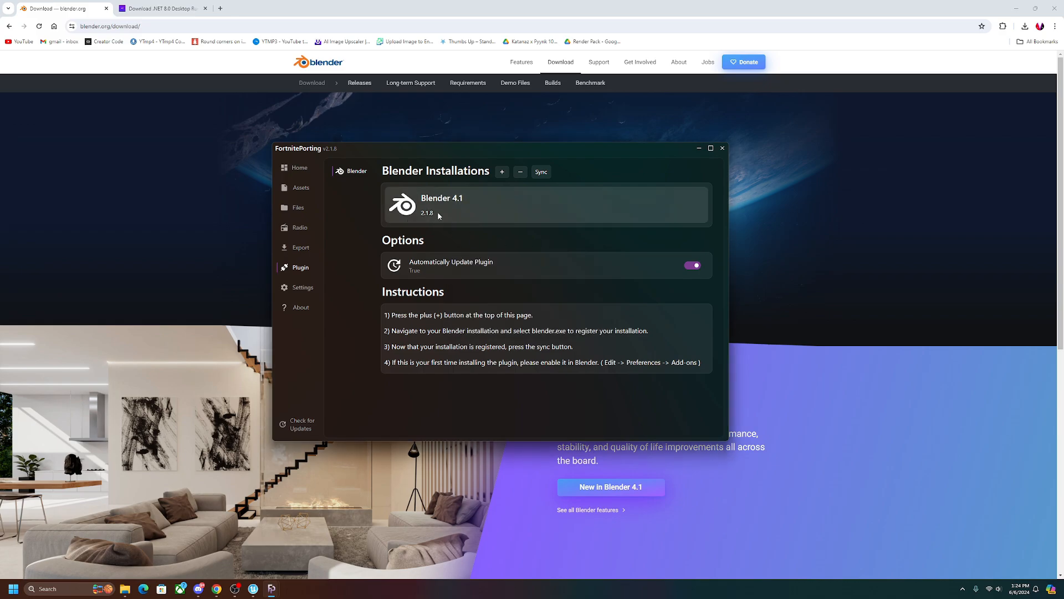
mouse_move(675, 157)
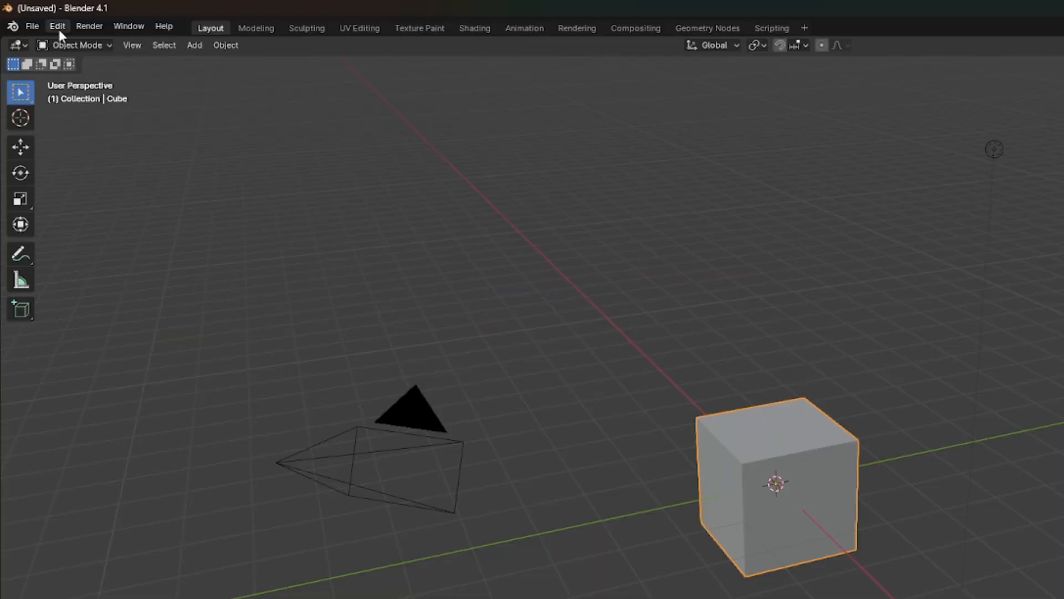
- Check in Preferences > Add-ons (search 'fort') that Import: Fortnite Porting is enabled, then close Preferences
click(57, 26)
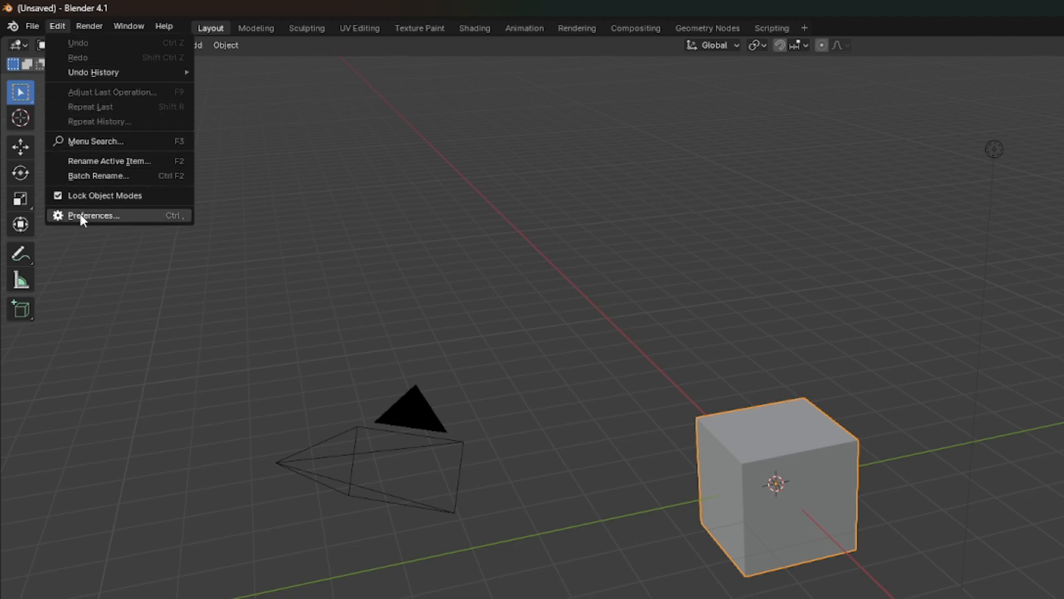
click(93, 215)
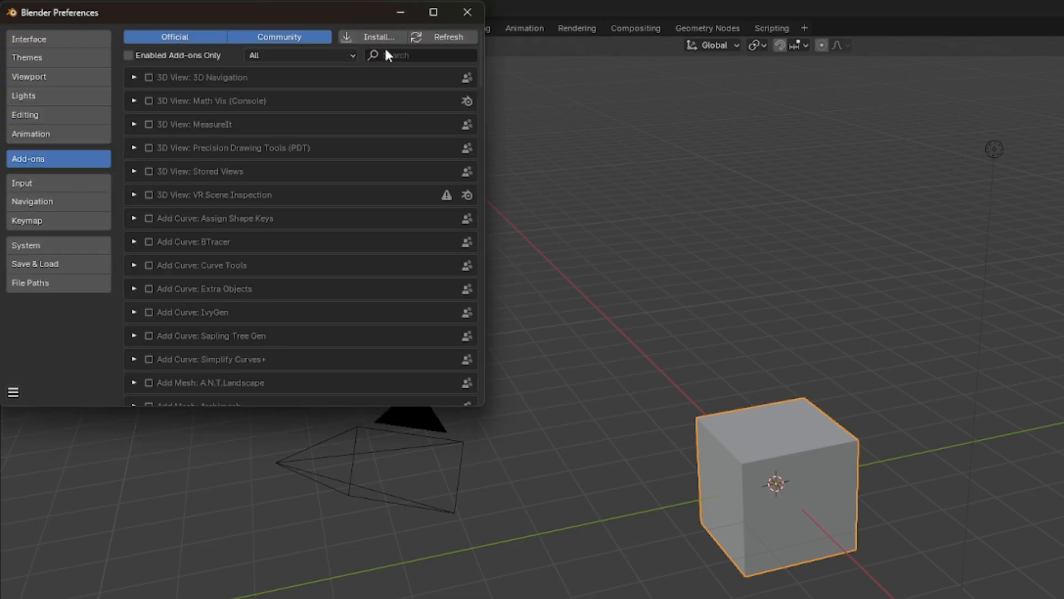
text(fort)
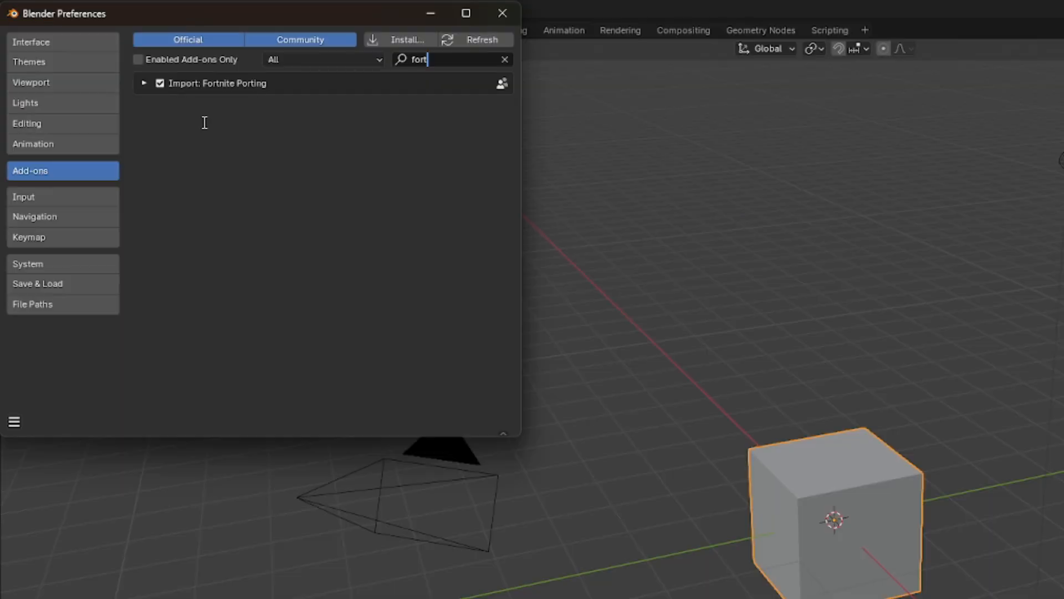
mouse_move(175, 71)
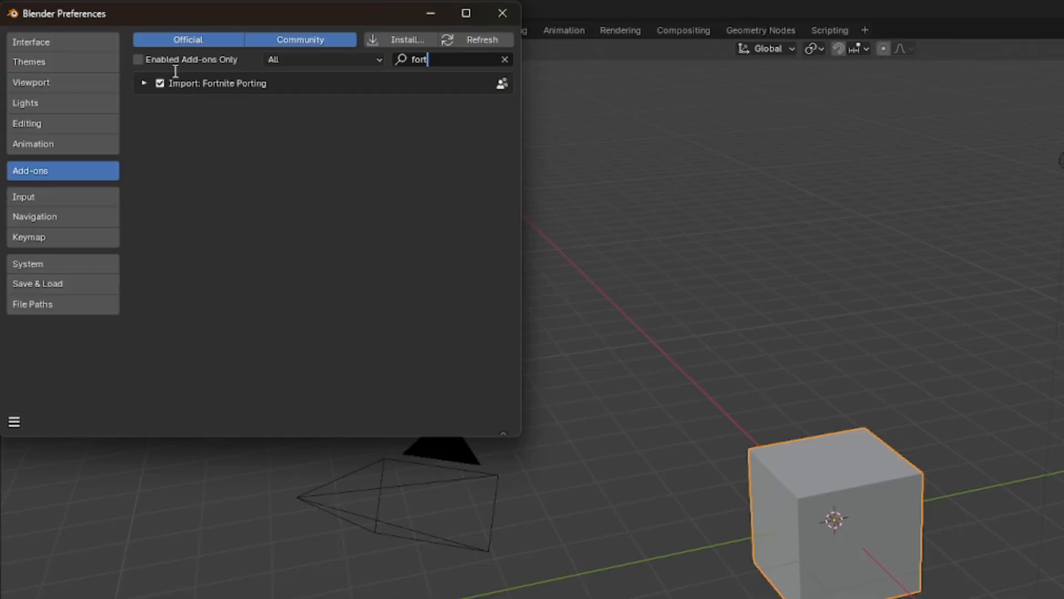
mouse_move(272, 83)
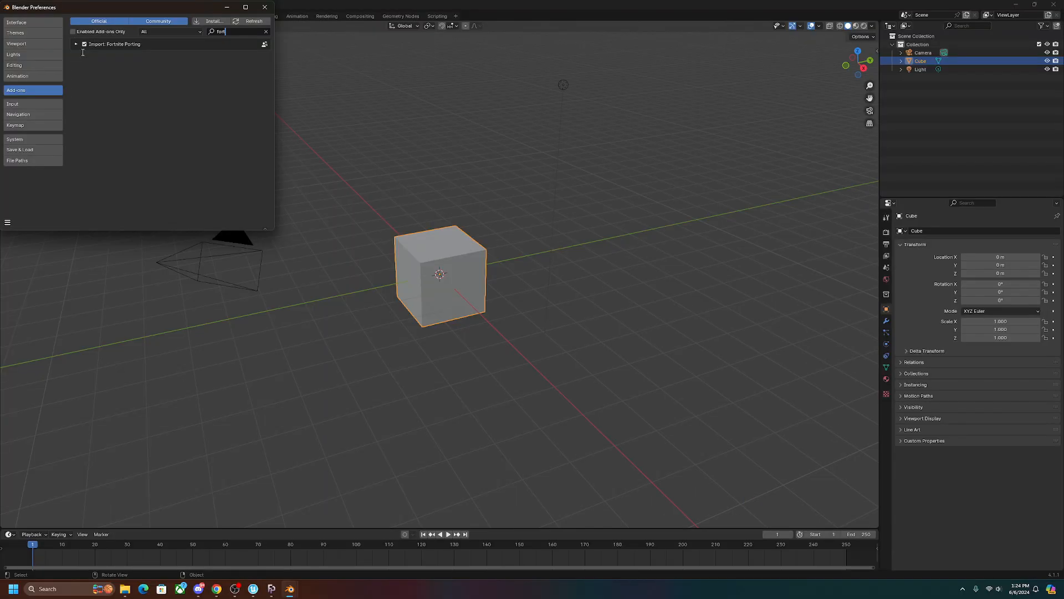
mouse_move(208, 64)
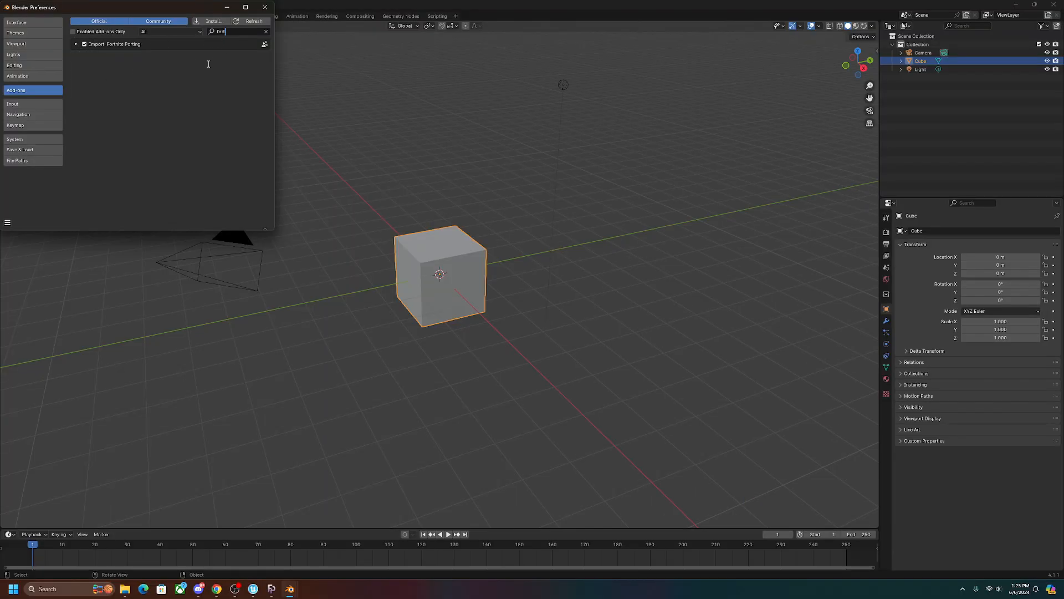
click(264, 7)
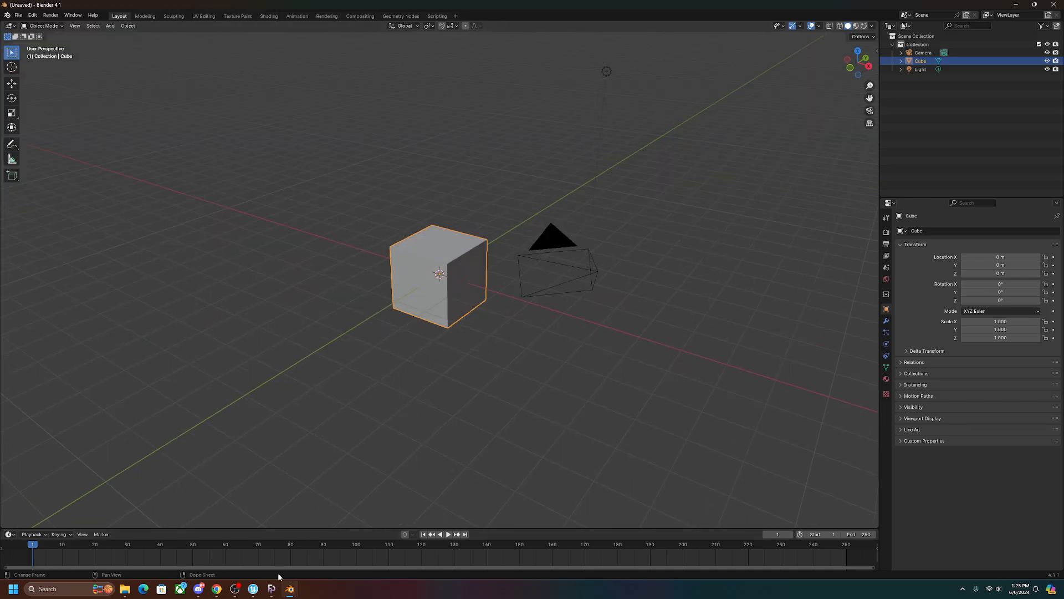
- Restore FortnitePorting, choose the Clara outfit in Assets and export it to Blender
click(271, 589)
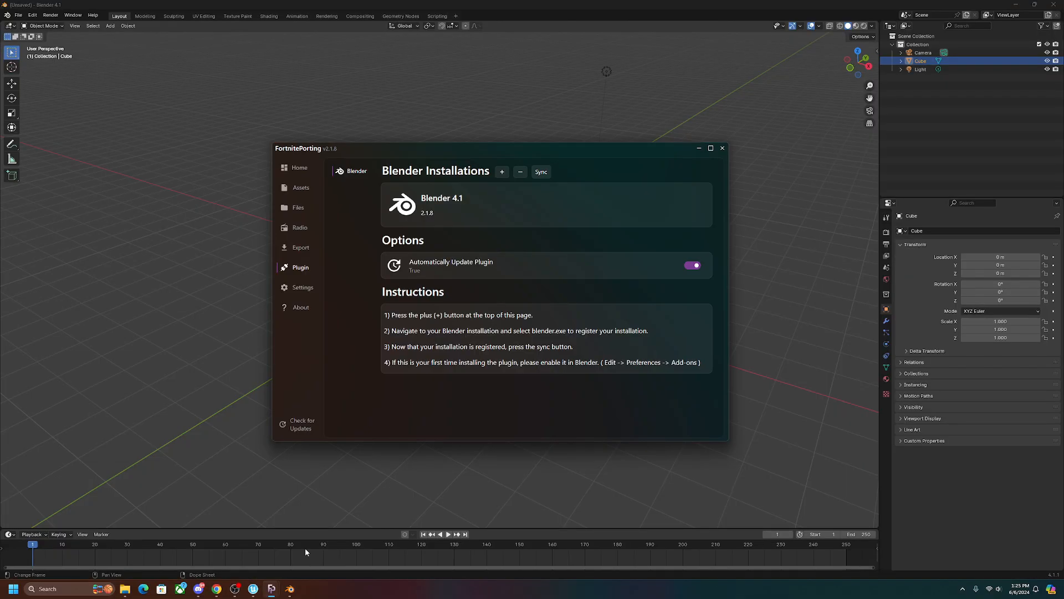
click(300, 188)
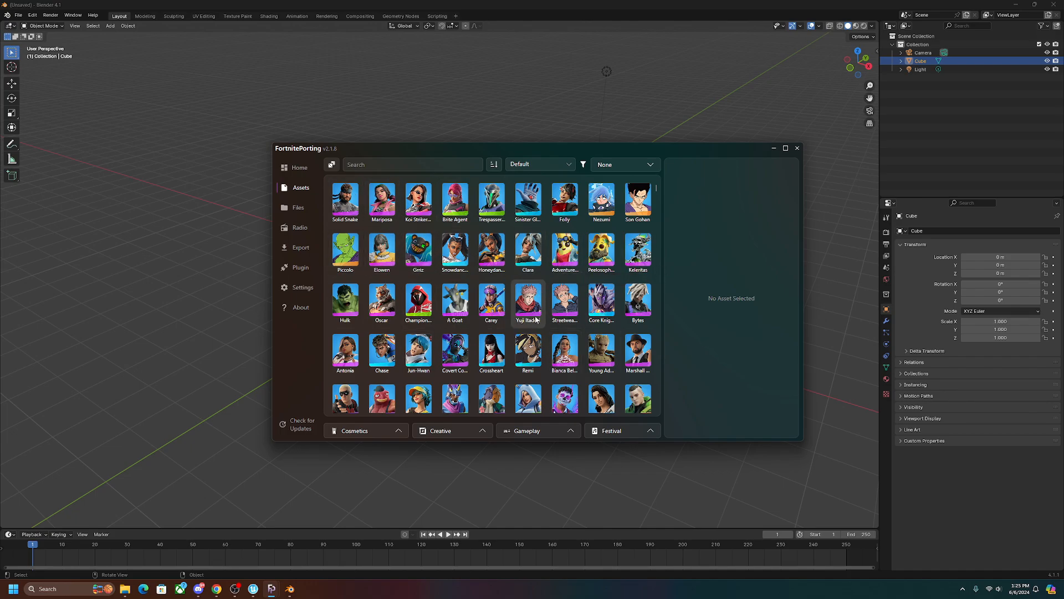
click(528, 253)
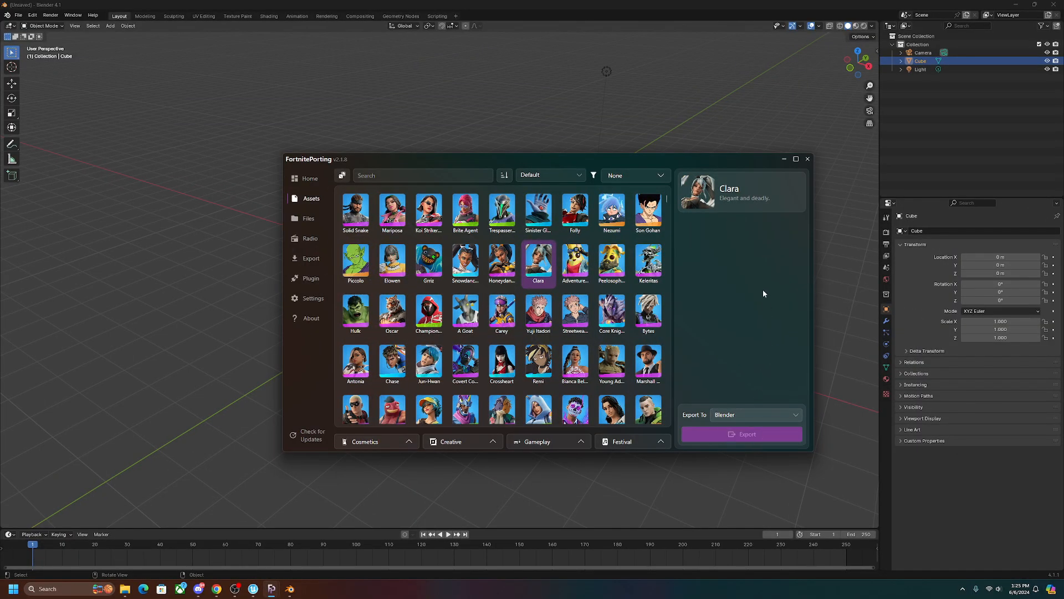
click(741, 433)
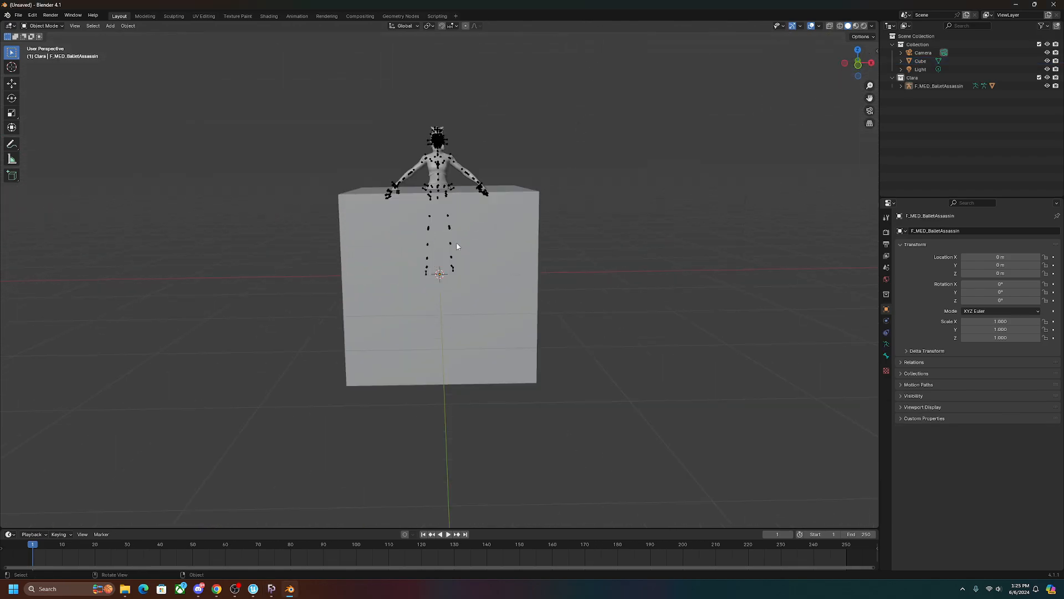
- Delete the default cube, switch to Material Preview shading and select Clara's armature
click(440, 306)
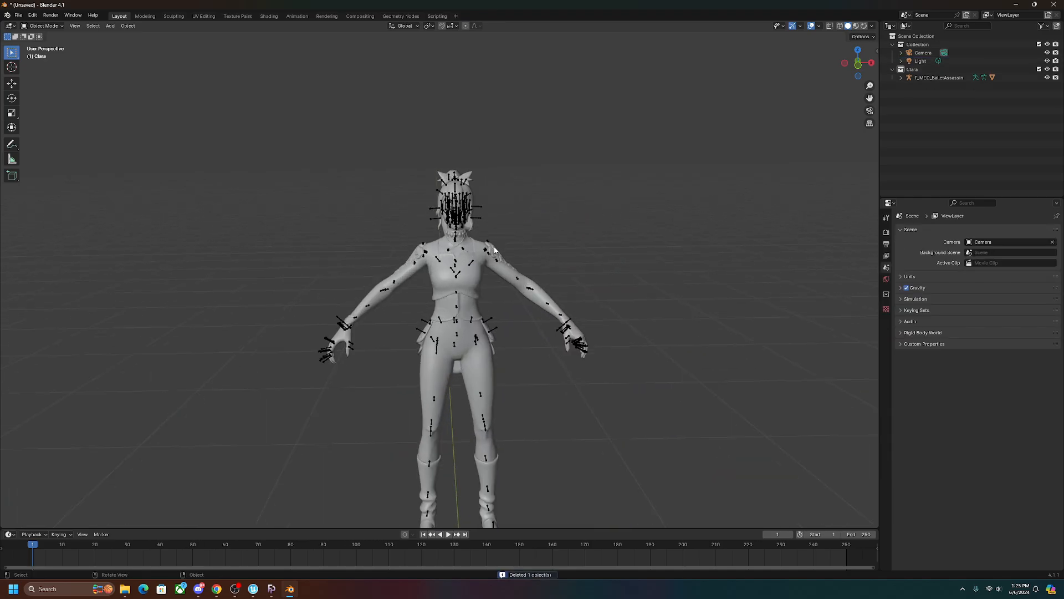
scroll(down, 3)
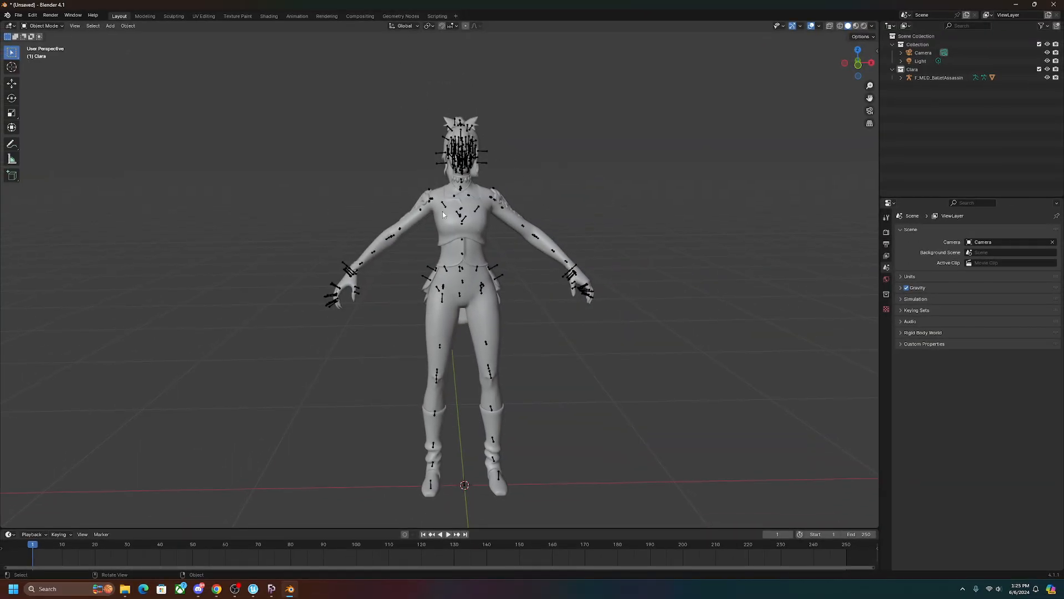
click(846, 26)
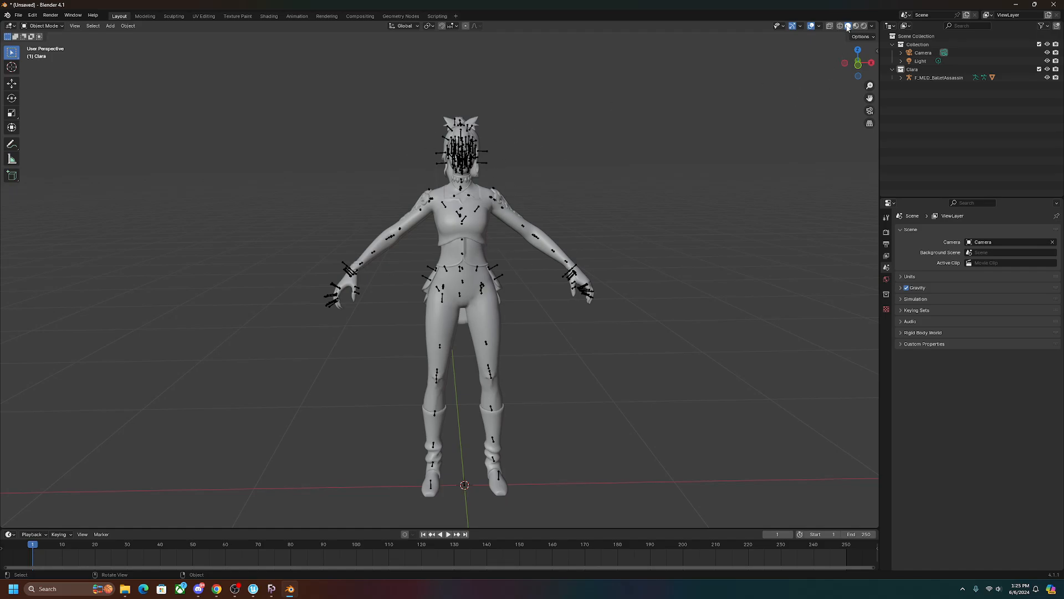
click(854, 25)
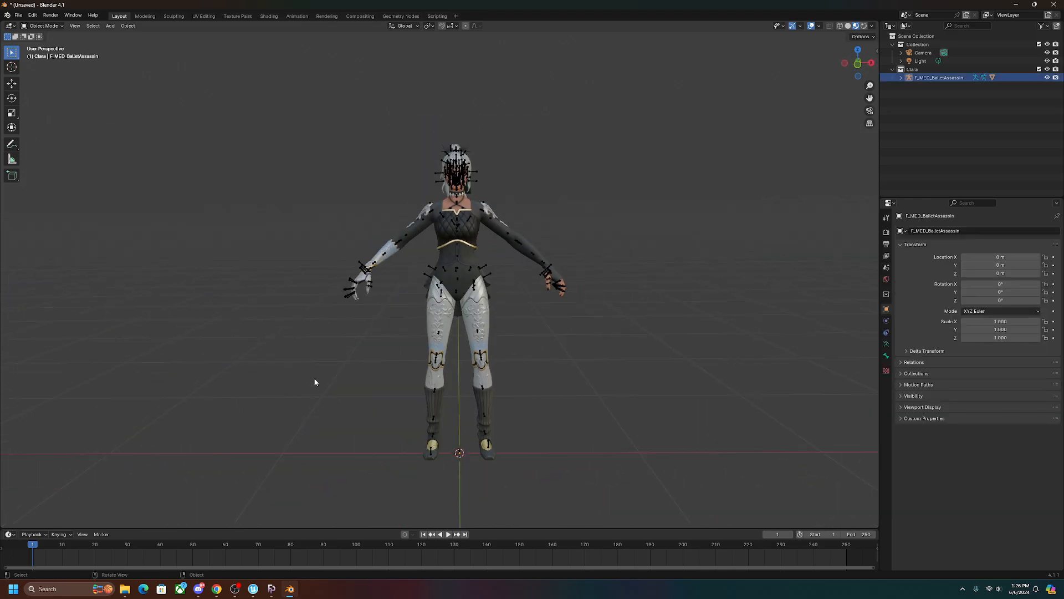
mouse_move(361, 270)
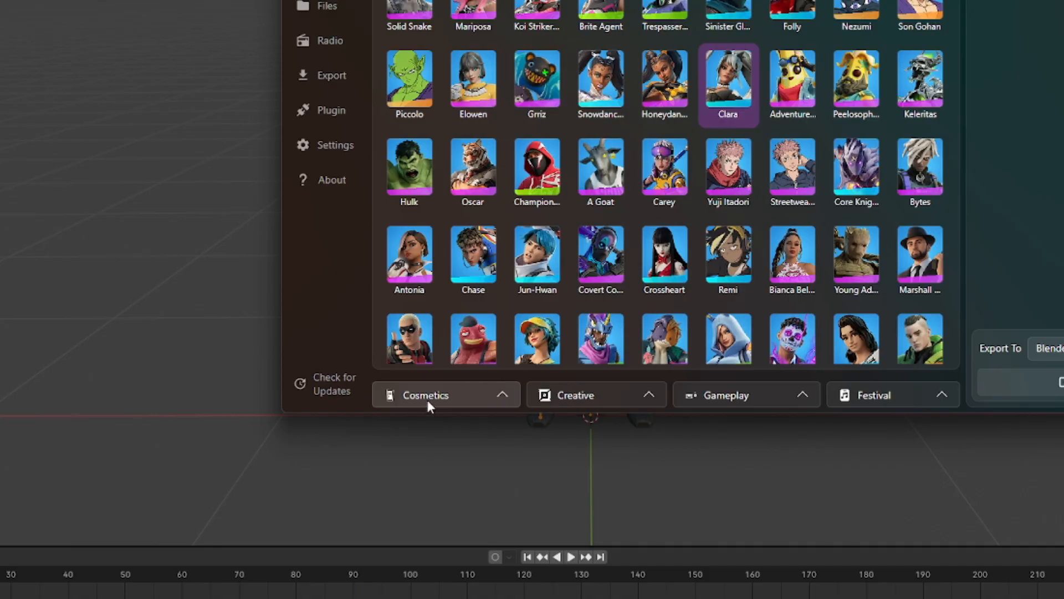
- Switch the cosmetics browser to Emotes and look through the library for the hula emote
click(425, 394)
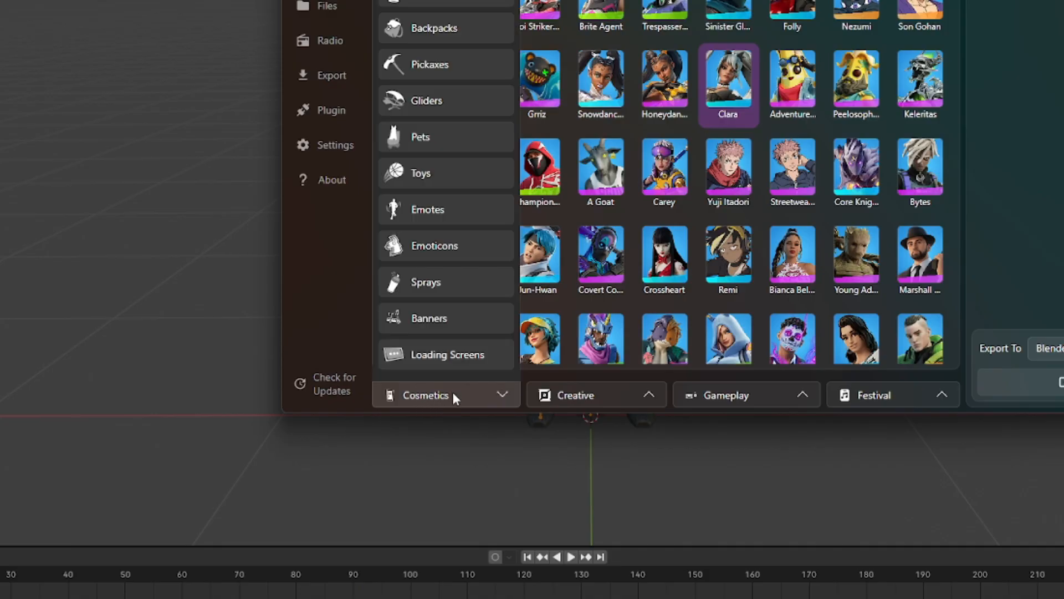
click(428, 209)
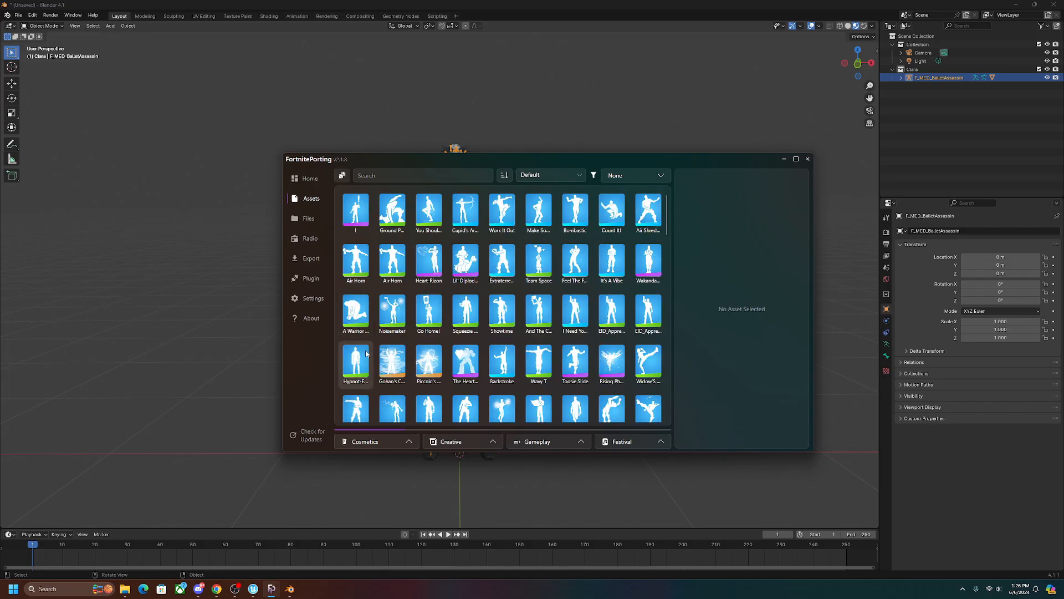
scroll(down, 3)
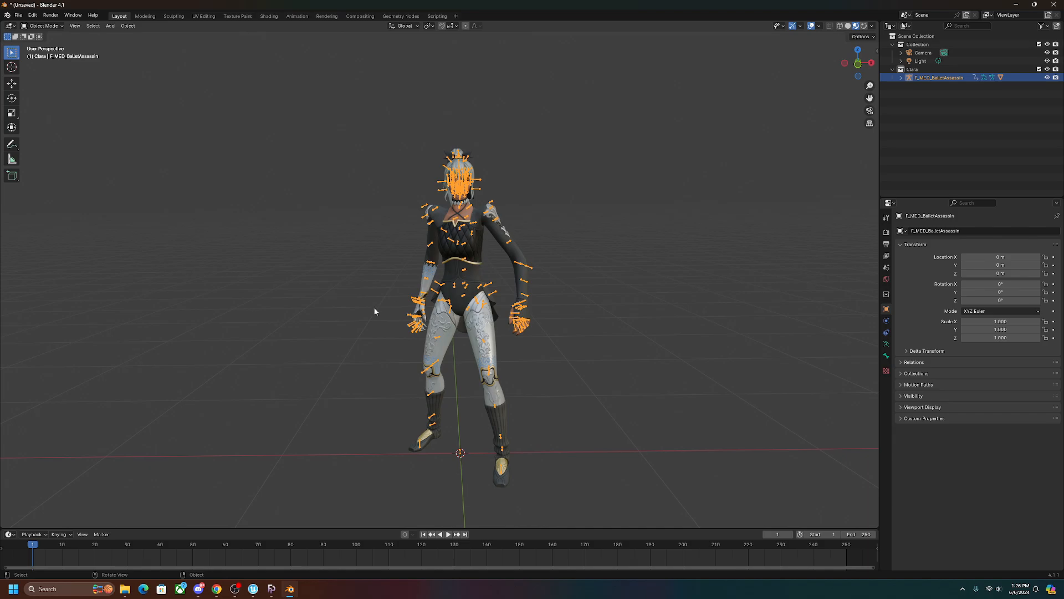
- Play the imported hula emote on the timeline so Clara dances through its frames
click(444, 534)
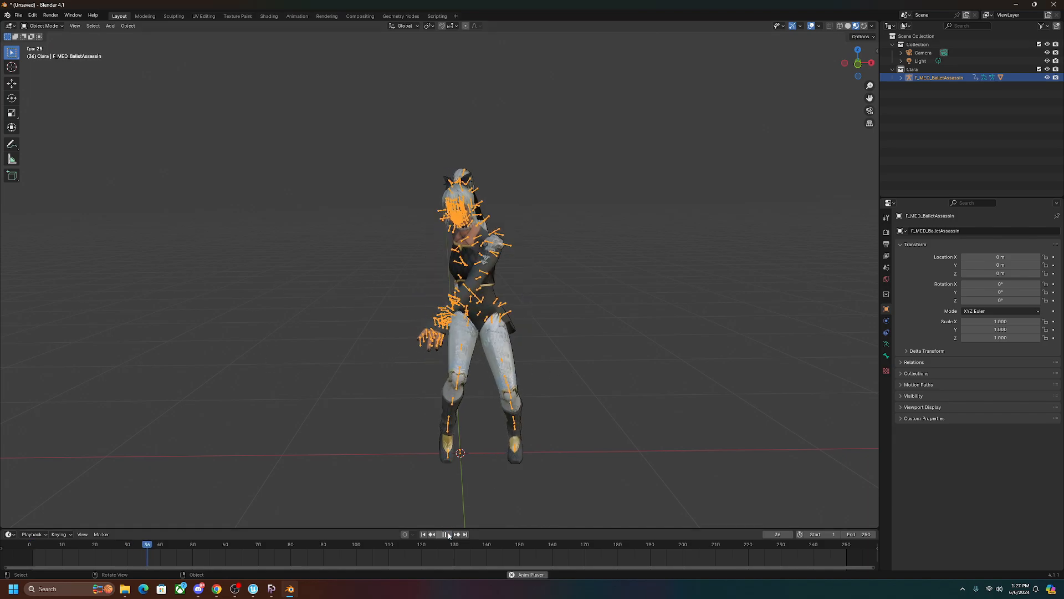
click(445, 534)
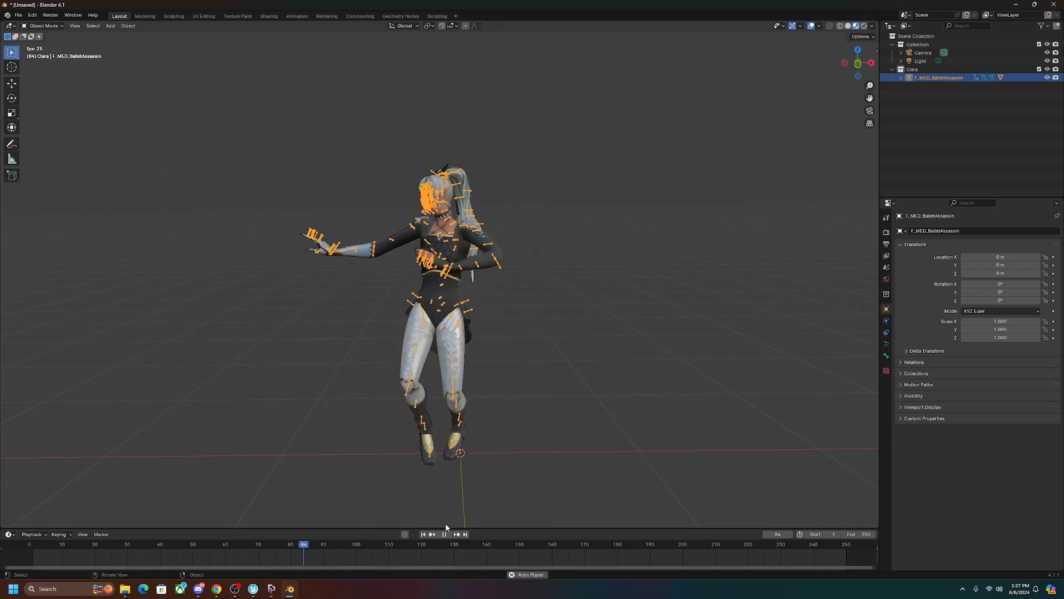
click(439, 534)
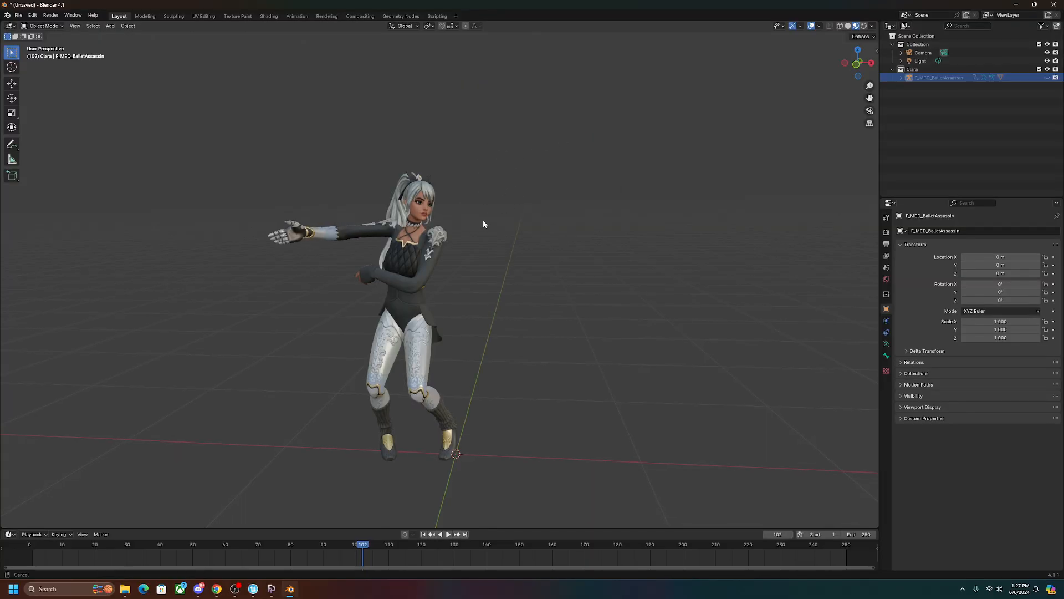
click(585, 543)
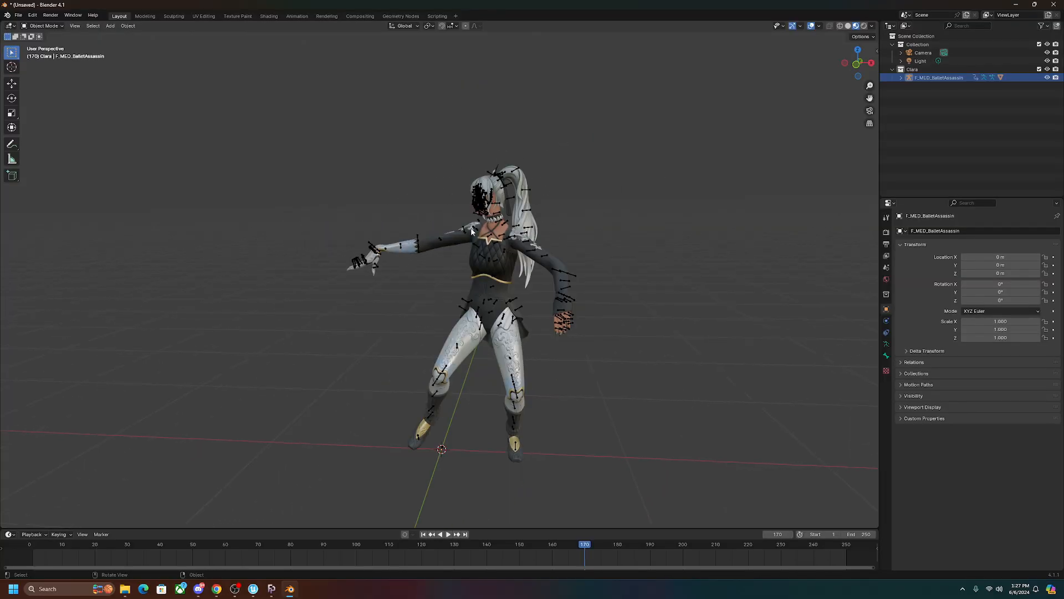
mouse_move(371, 175)
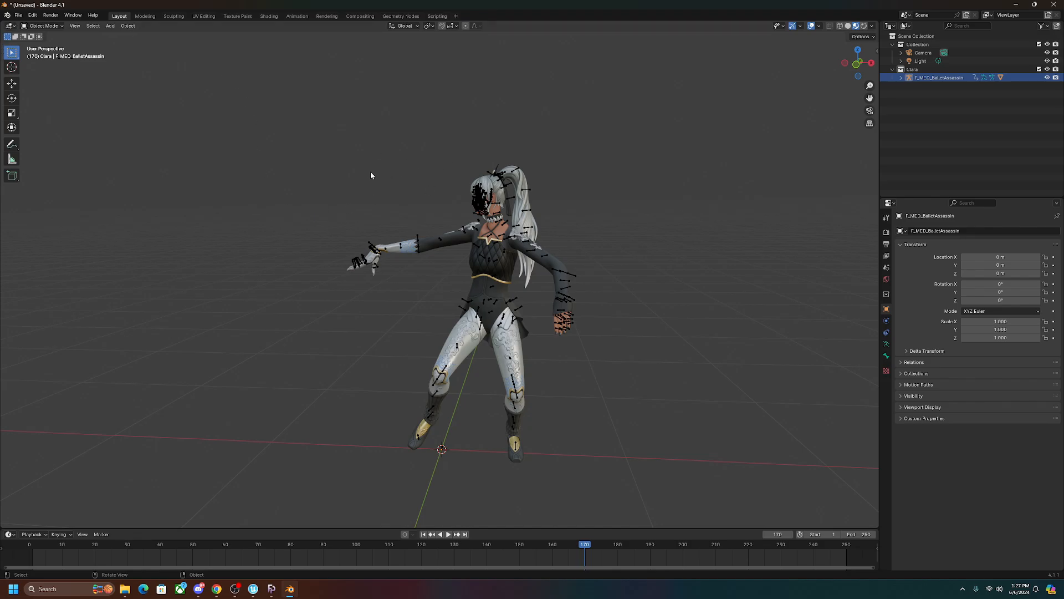
mouse_move(477, 204)
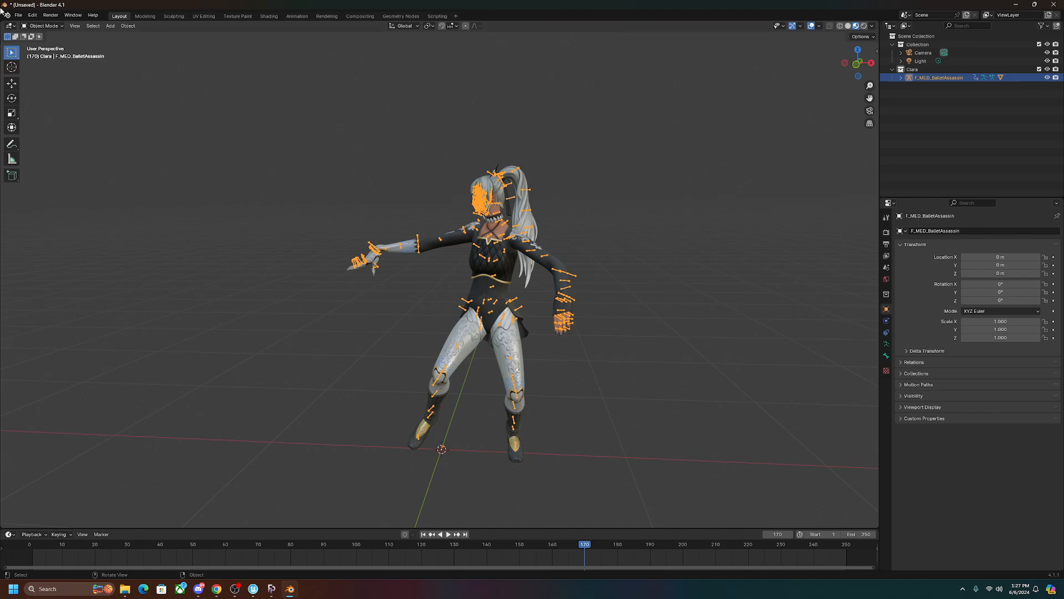
- Export the animated Clara scene as clara.fbx into the Documents folder
click(18, 14)
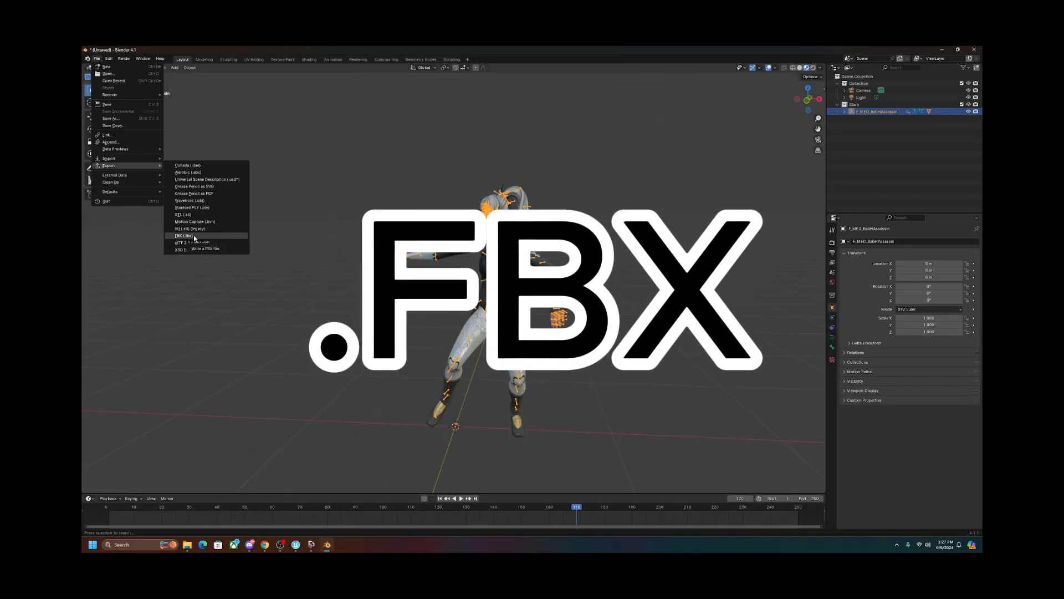
click(186, 235)
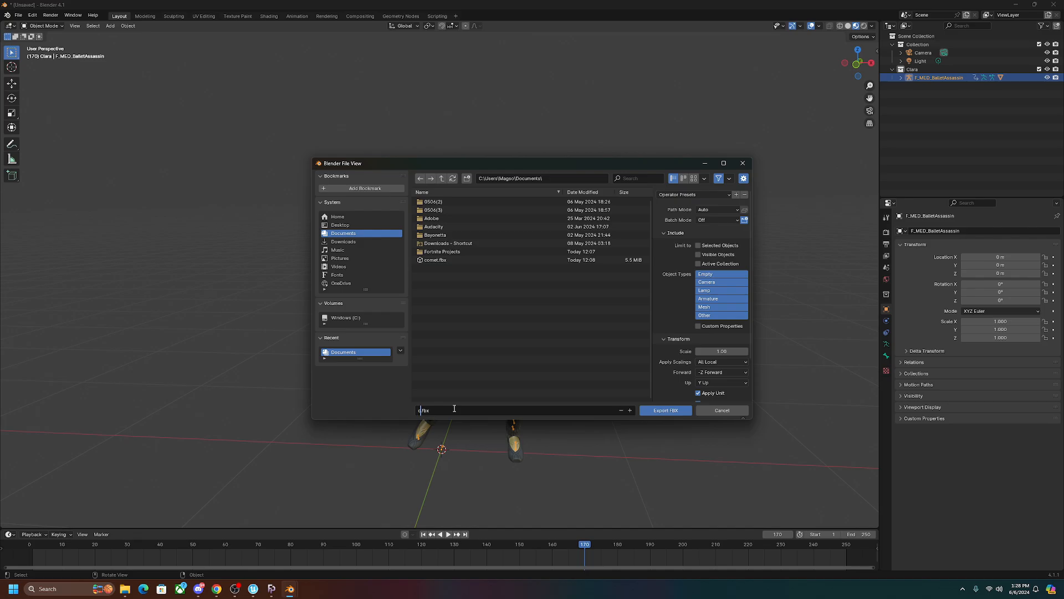
text(clara)
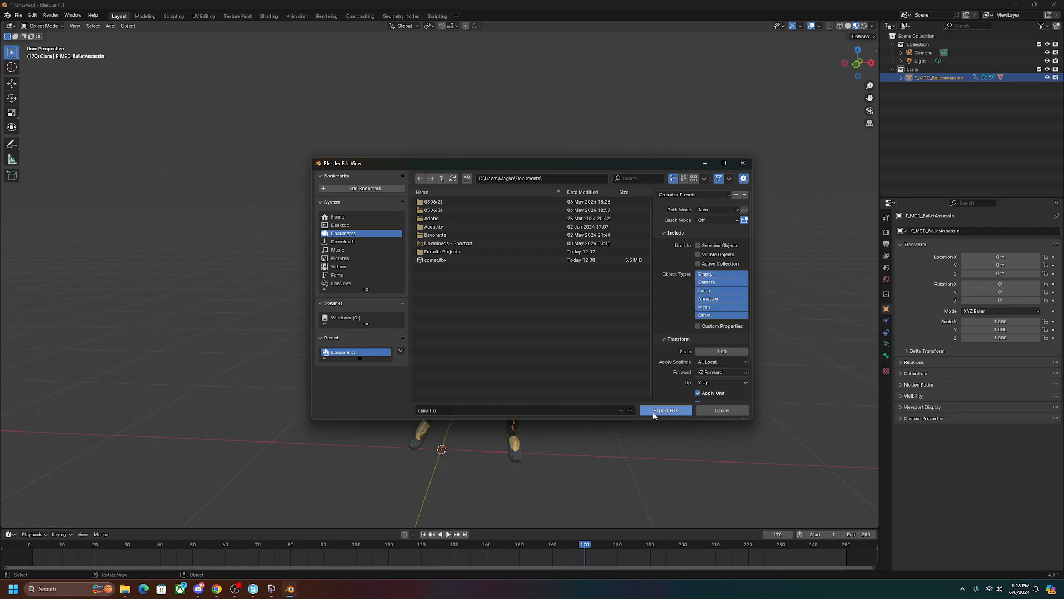
click(665, 410)
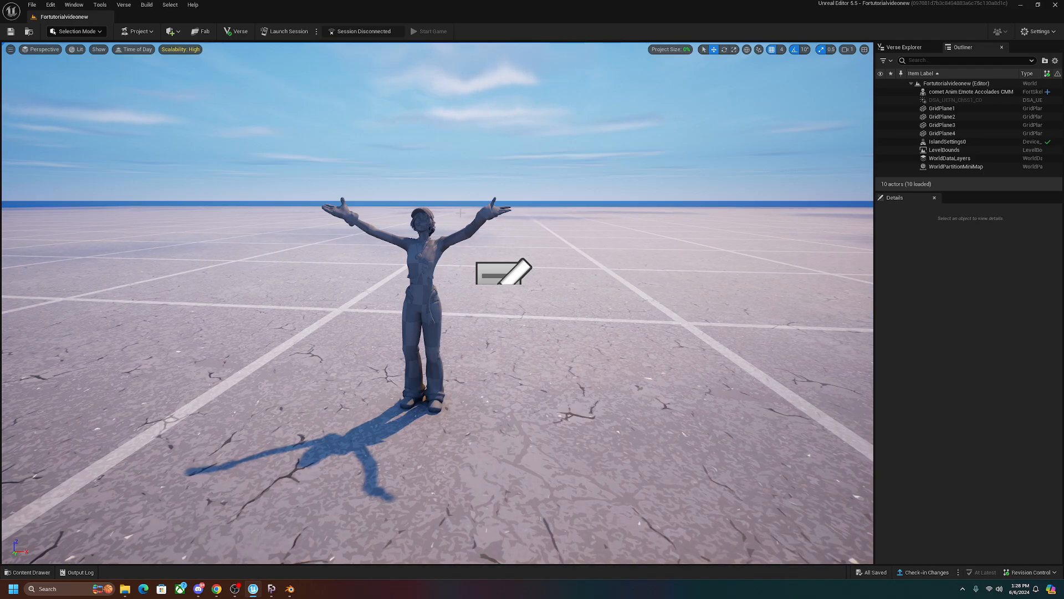
- Start an import into the clara content folder and pick clara.fbx from Documents
click(27, 571)
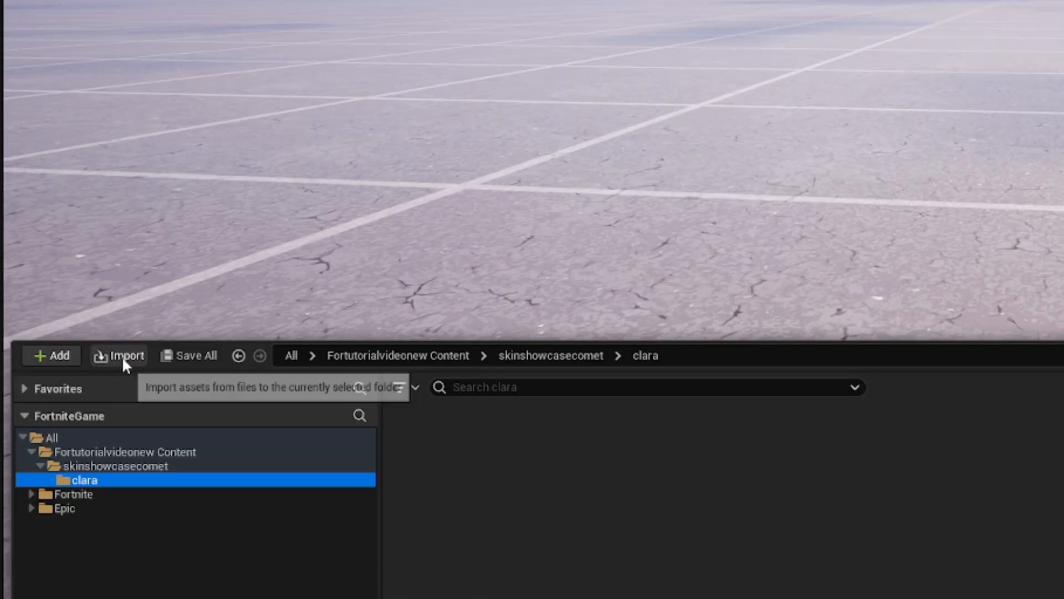
click(119, 355)
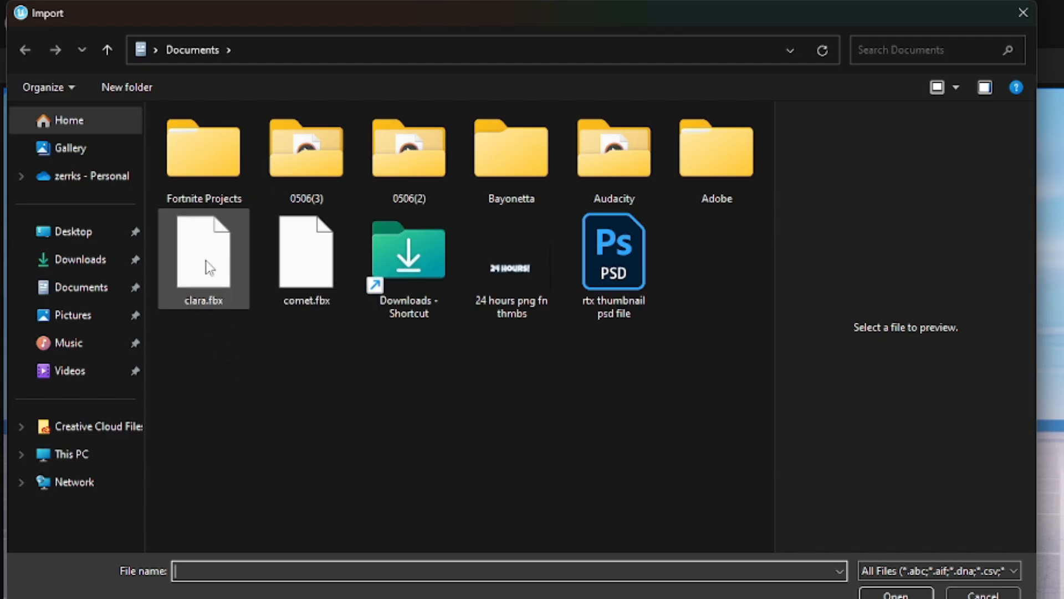
click(203, 252)
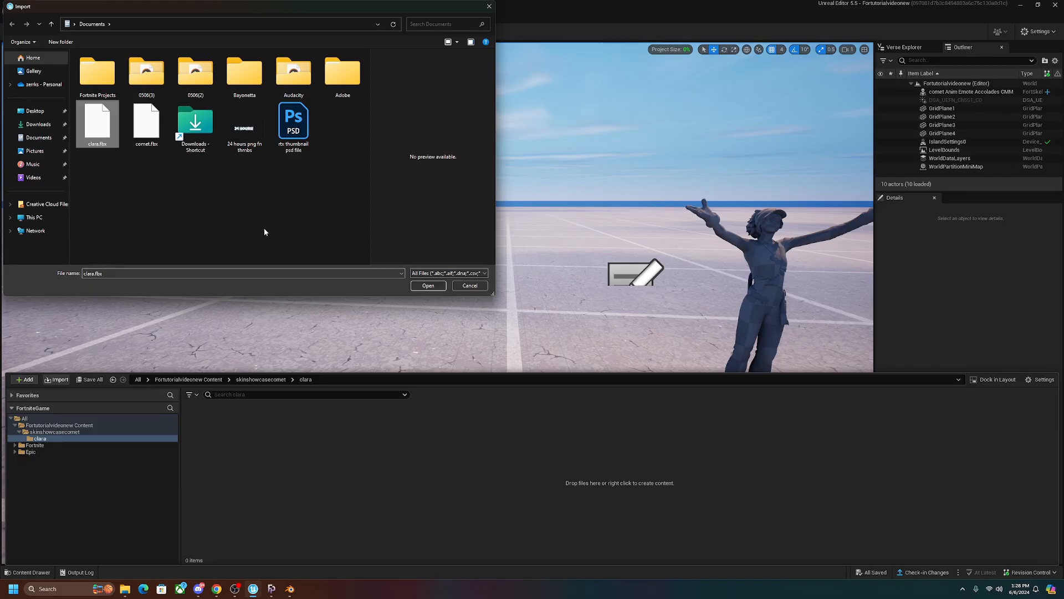
- Confirm clara.fbx, enable Import Animations in the FBX options and run Import All
click(428, 284)
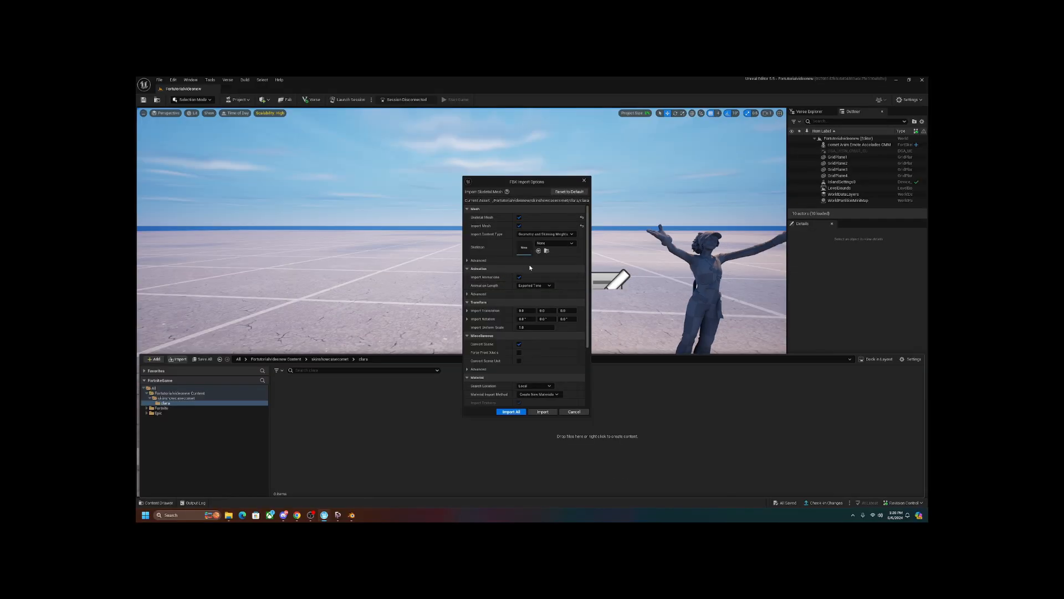
mouse_move(535, 285)
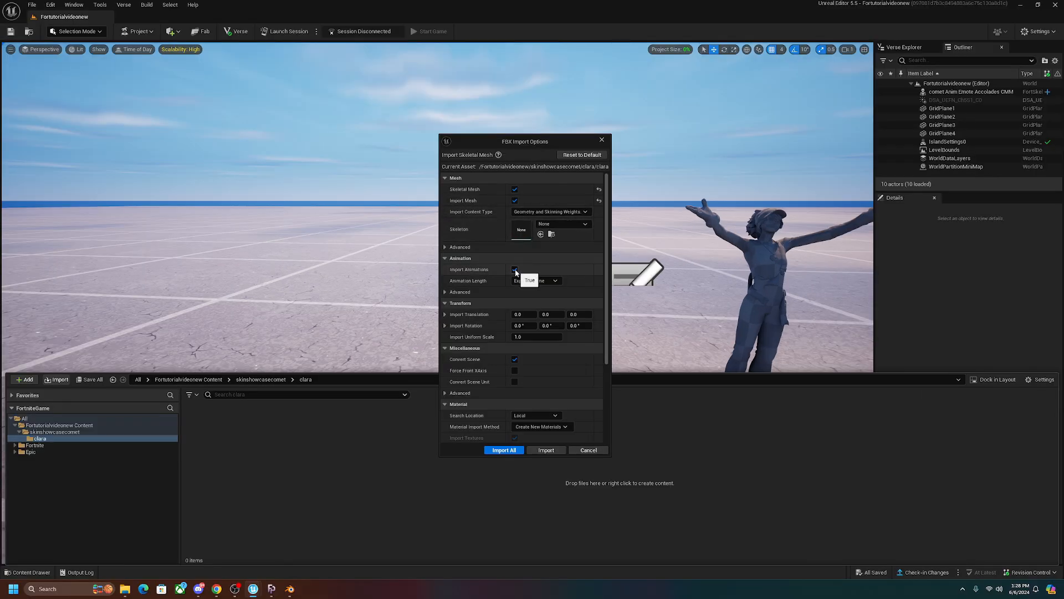
click(514, 269)
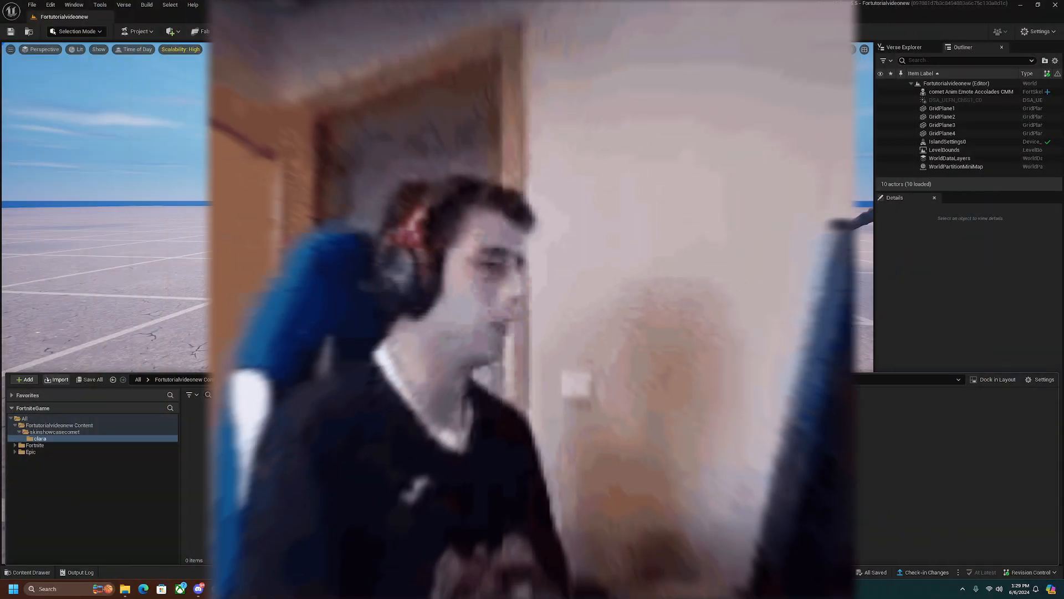
click(58, 379)
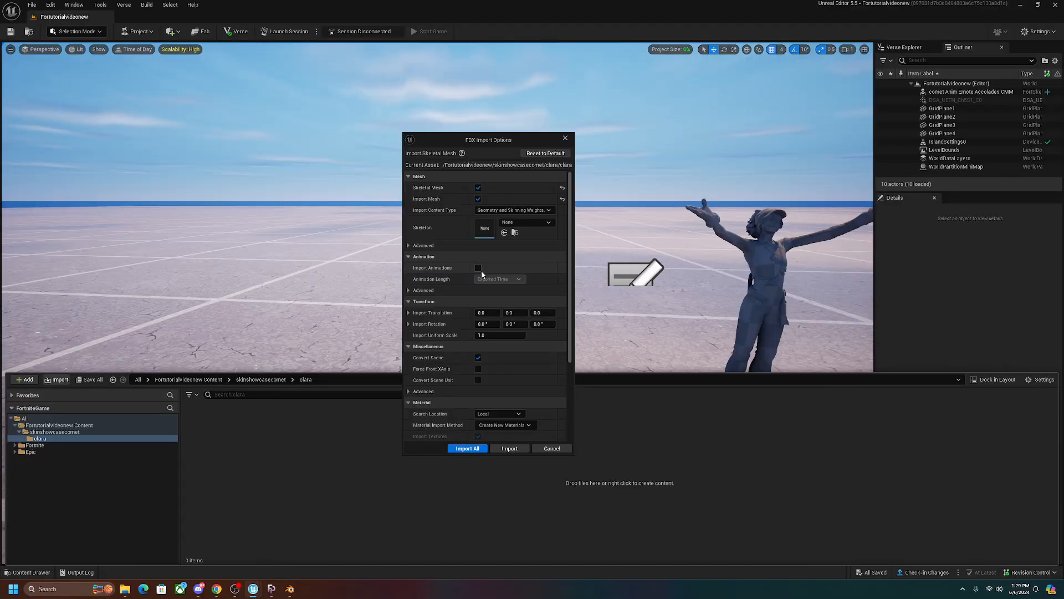
click(478, 268)
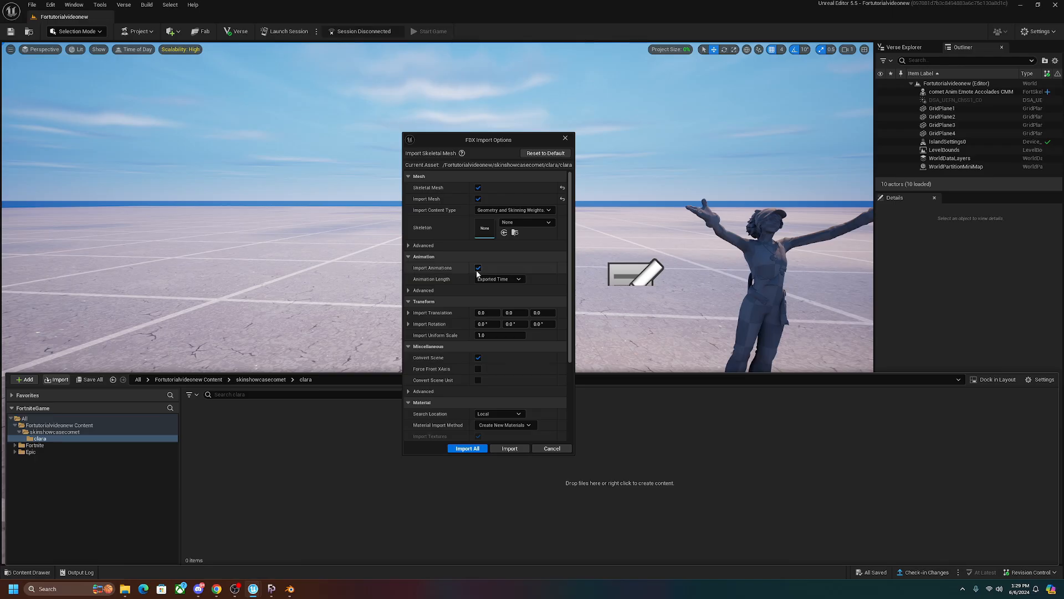
mouse_move(478, 267)
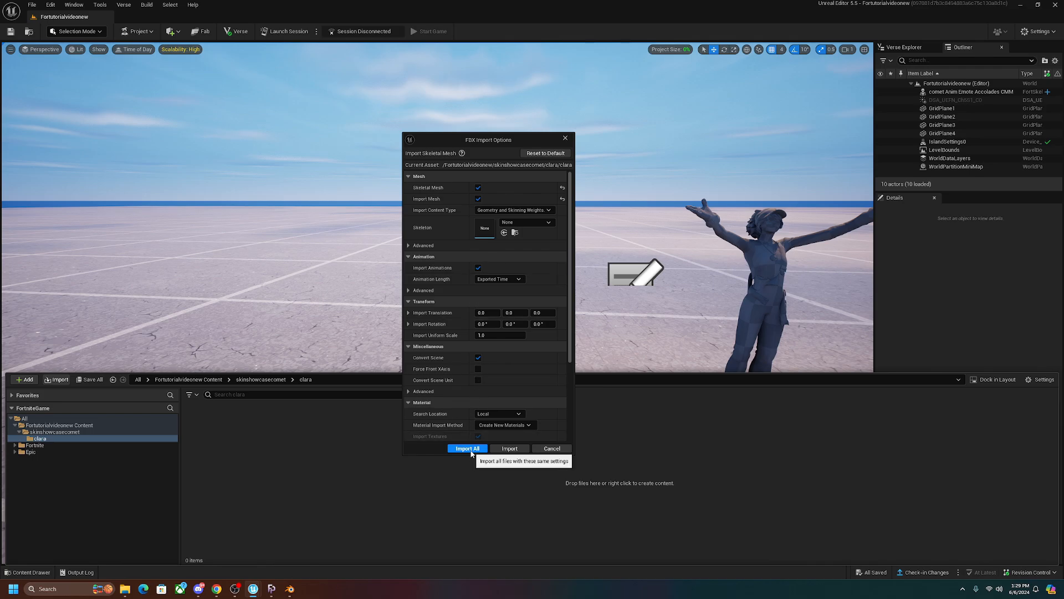
click(466, 448)
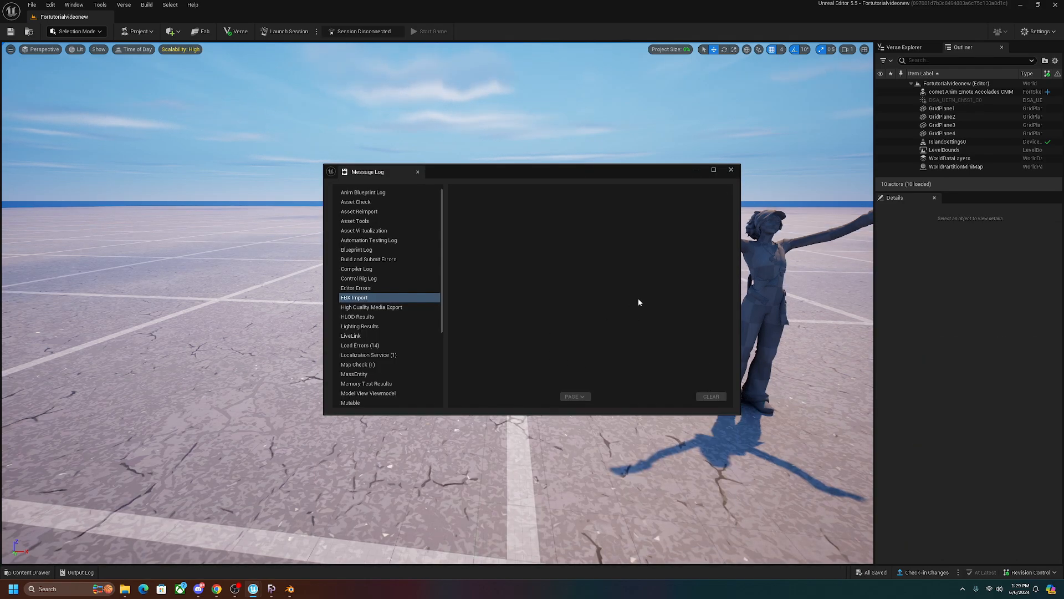
- Dismiss the message log and place clara_Anim_Emote_Hula_CMM from the Content Drawer into the level
click(730, 170)
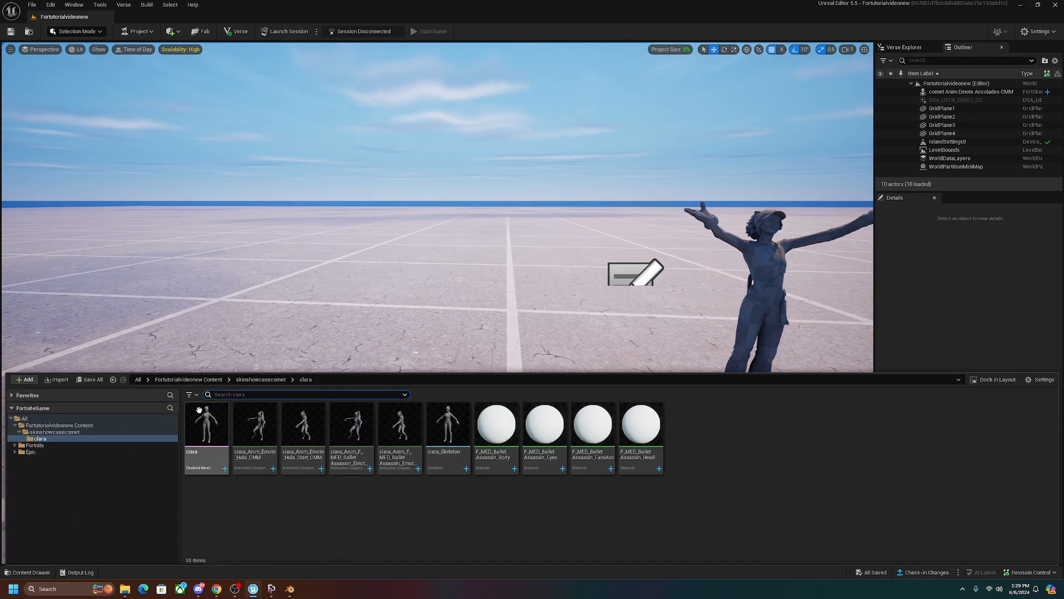
mouse_move(255, 428)
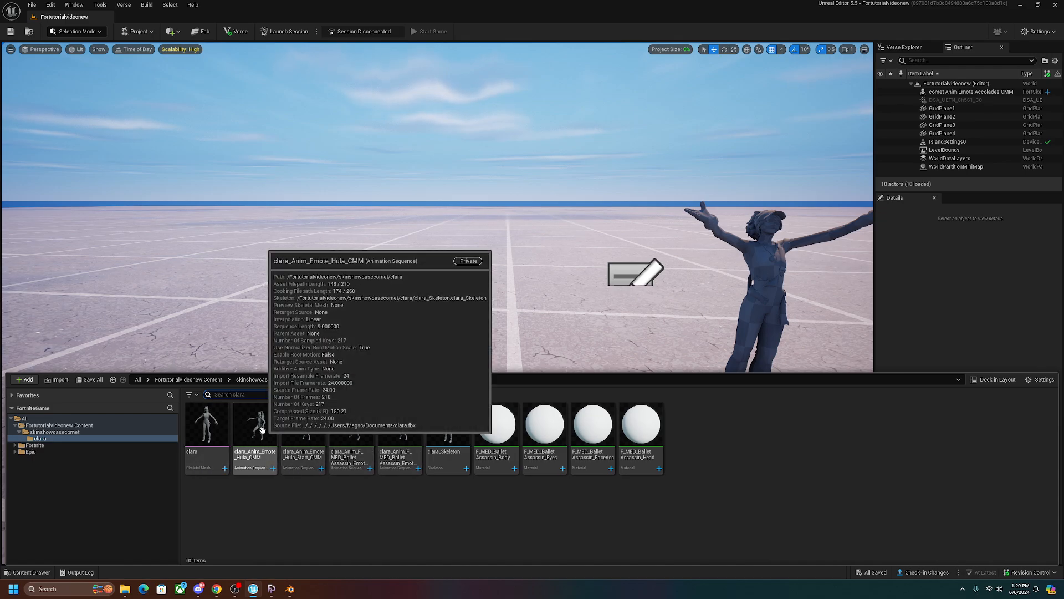
double_click(255, 424)
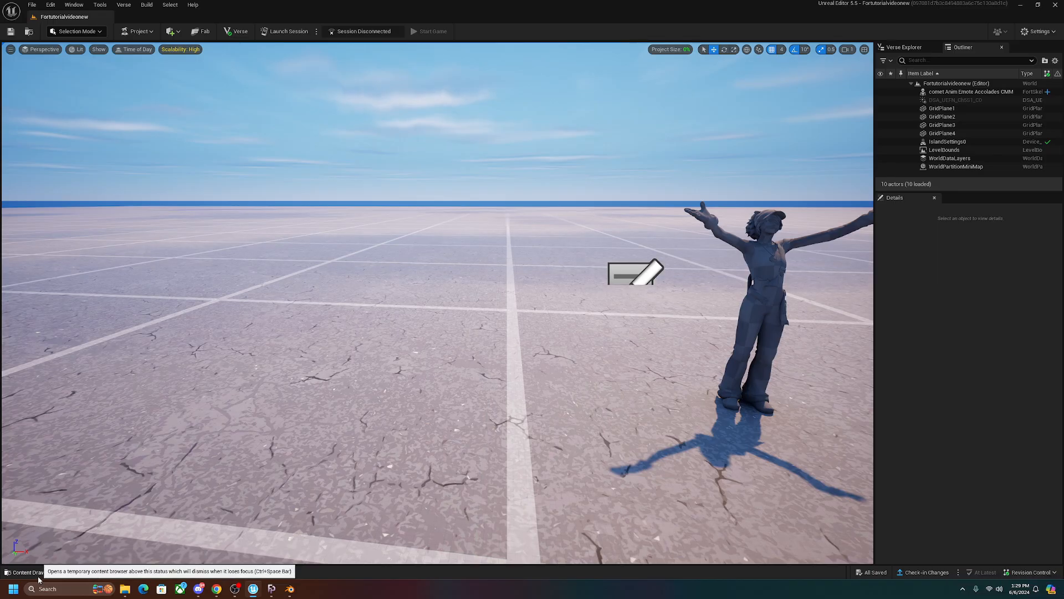
click(26, 572)
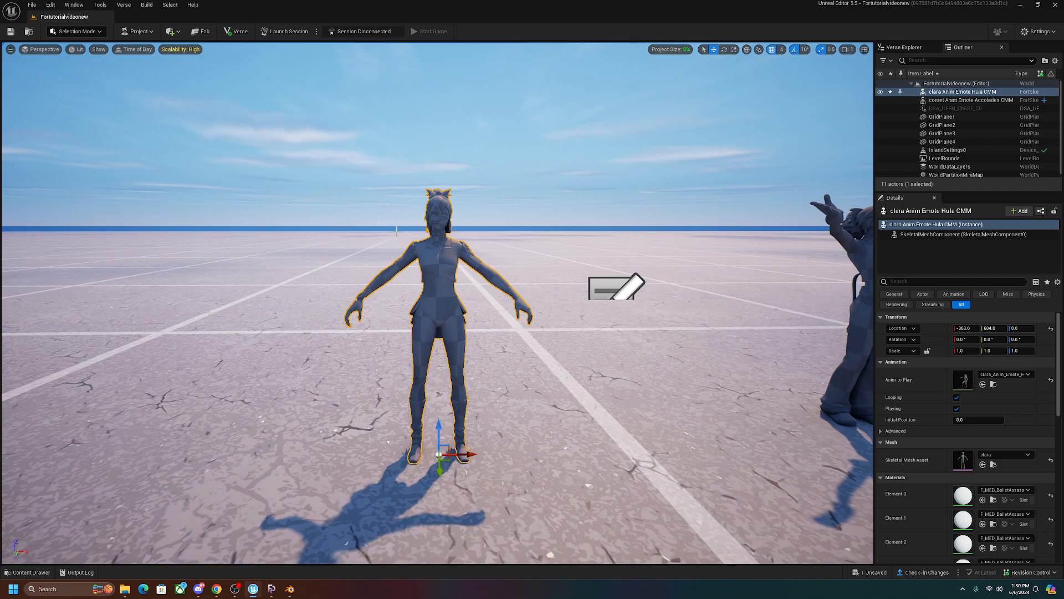
- Launch a live session, saving the changed level actors when prompted
click(945, 149)
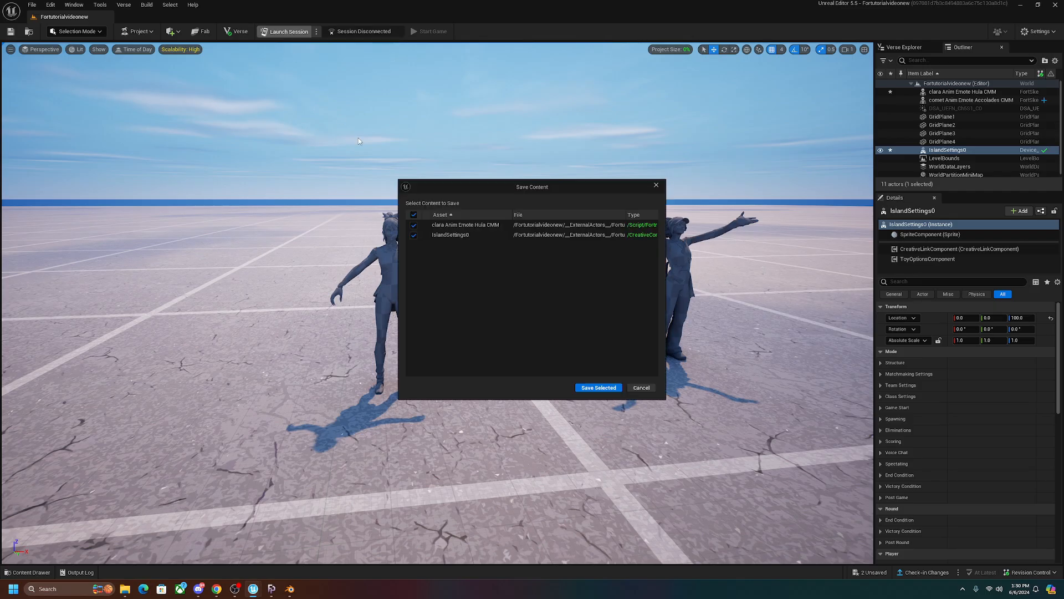
click(597, 386)
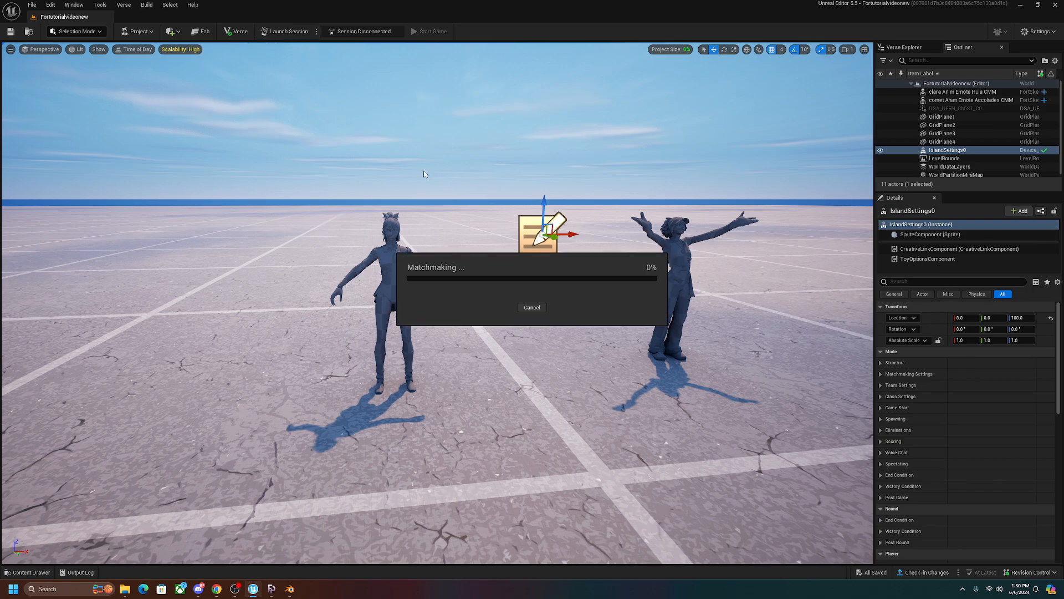
mouse_move(418, 232)
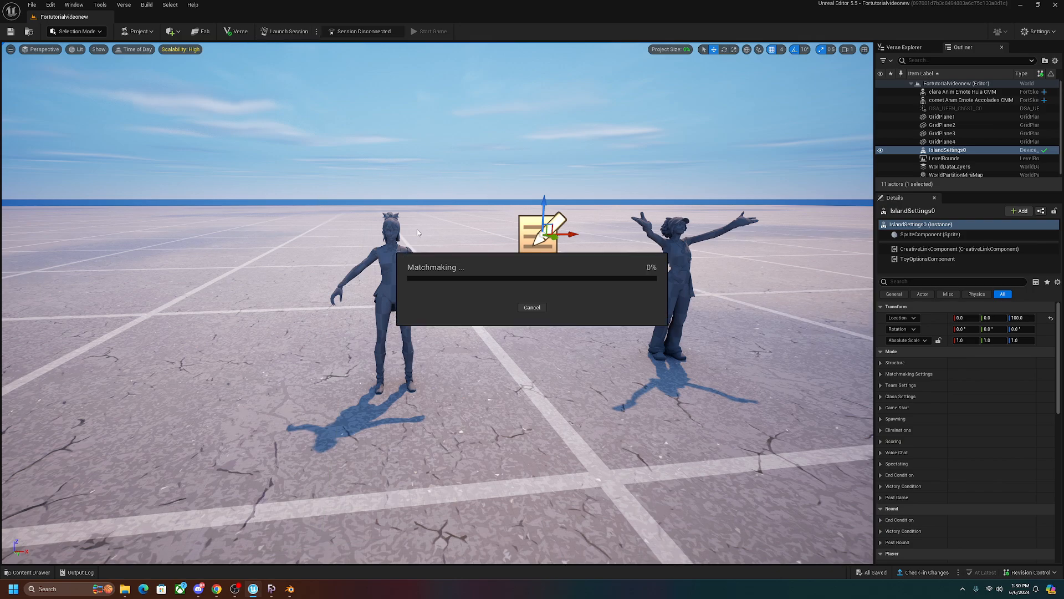
mouse_move(556, 195)
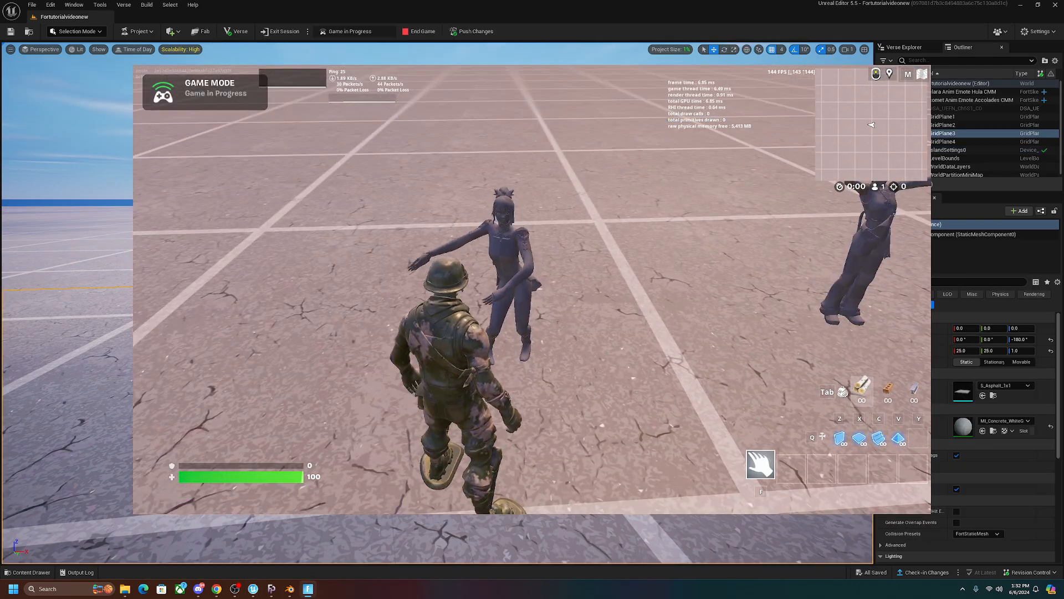
- Return to the editor during the session and open clara_Anim_Emote_Hula_CMM in its animation editor
click(11, 588)
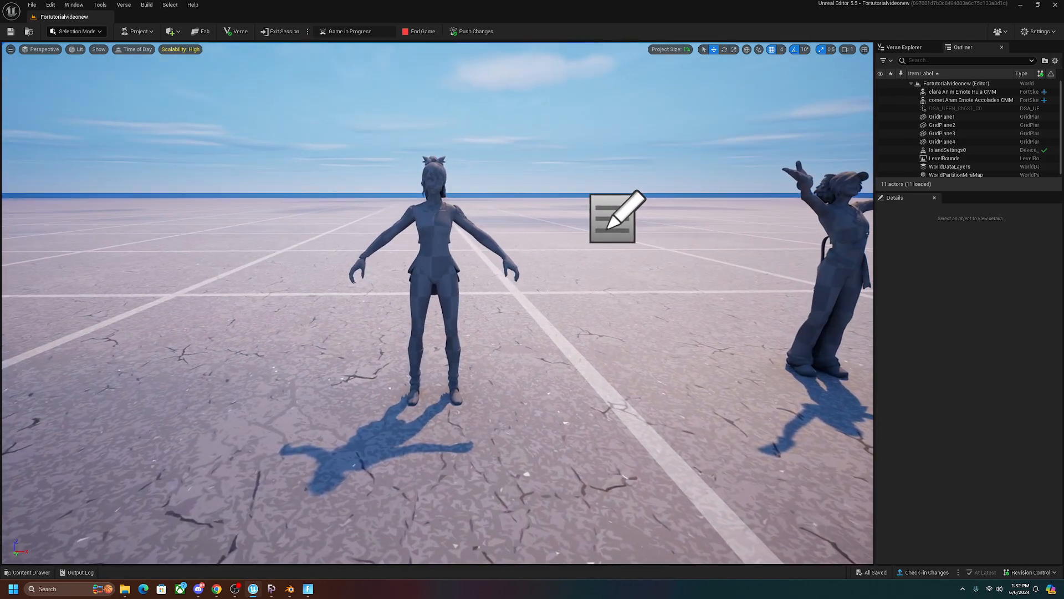
click(28, 572)
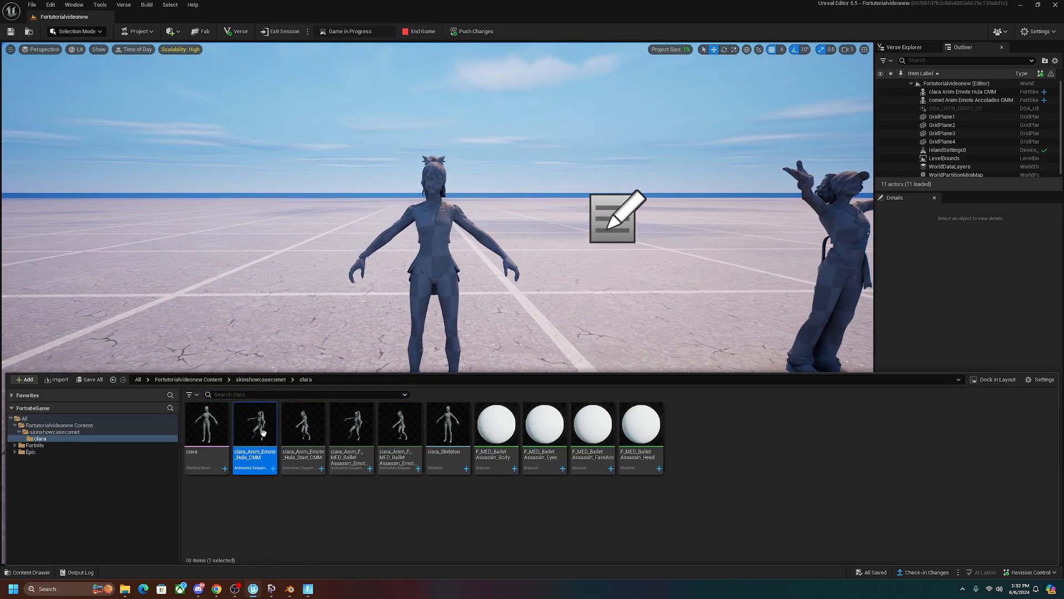
double_click(255, 421)
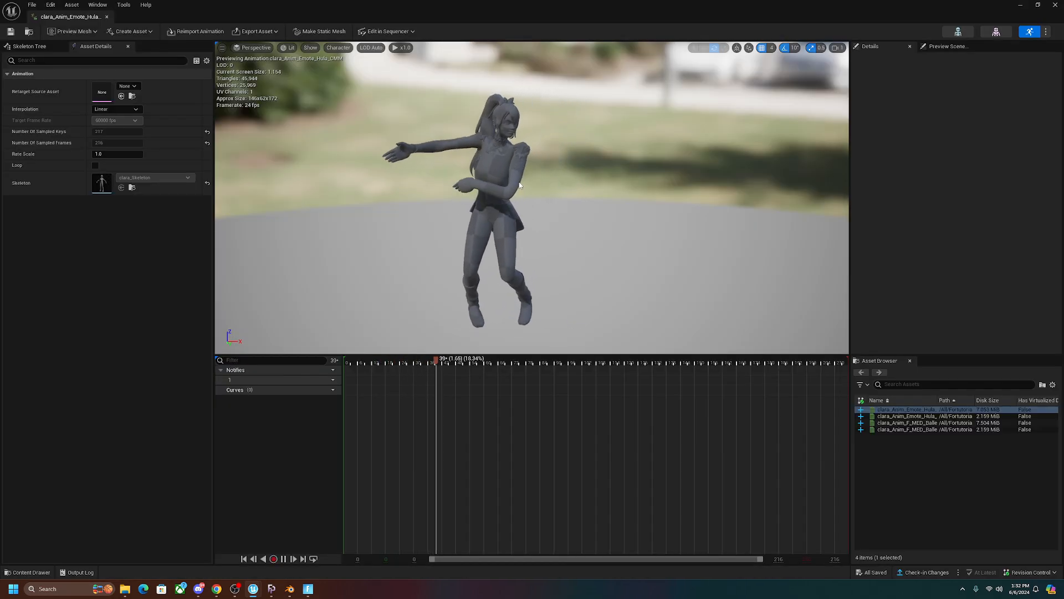